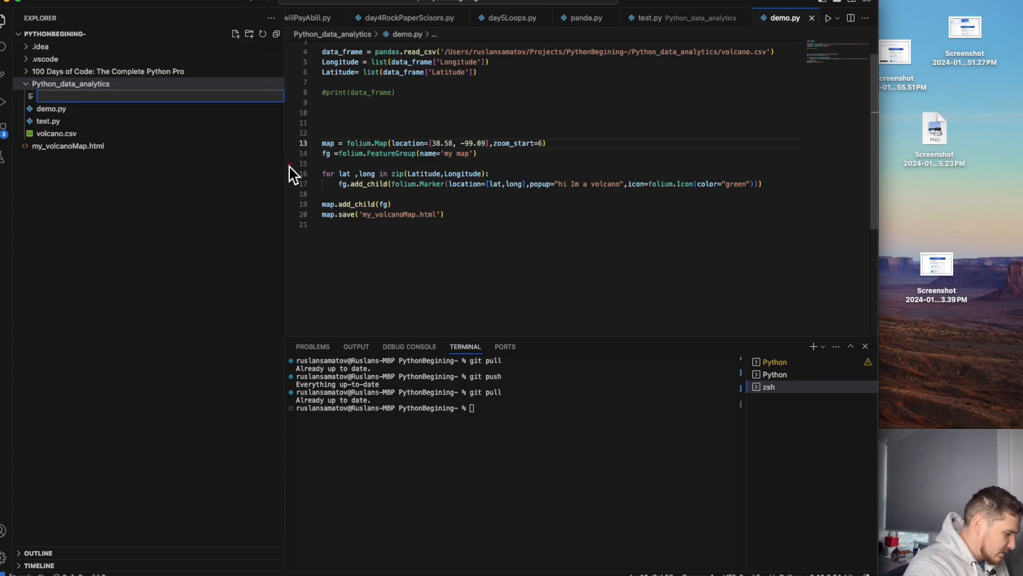
Create statist.py in the project folder with 'import pandas' on line 1.
text(stat)
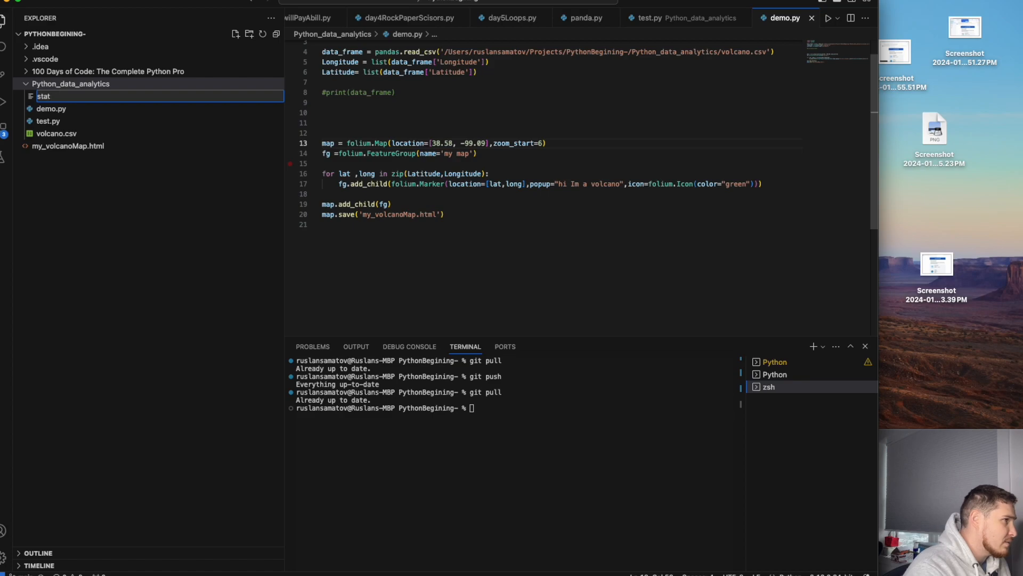
text(ist.py)
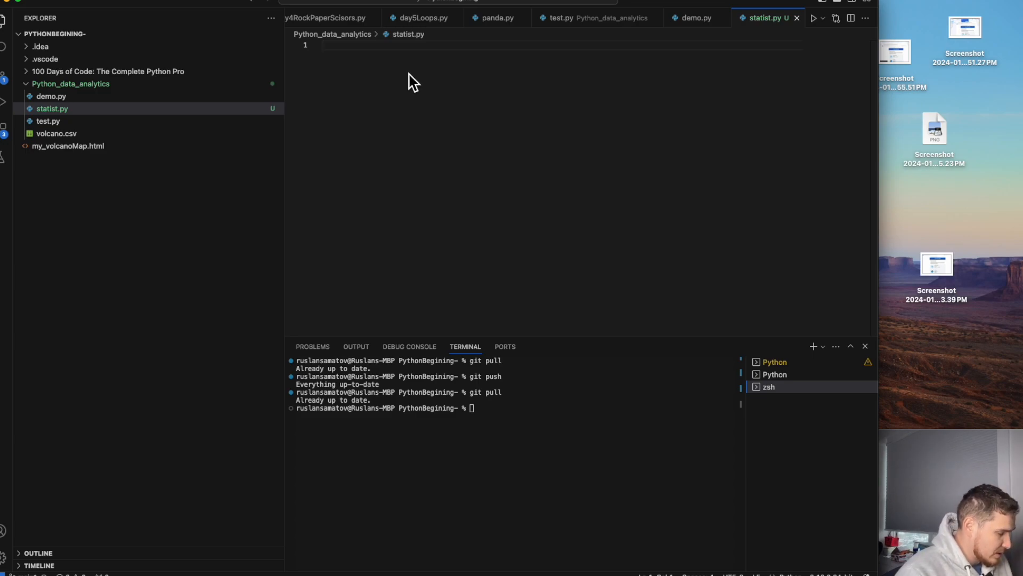
text(import)
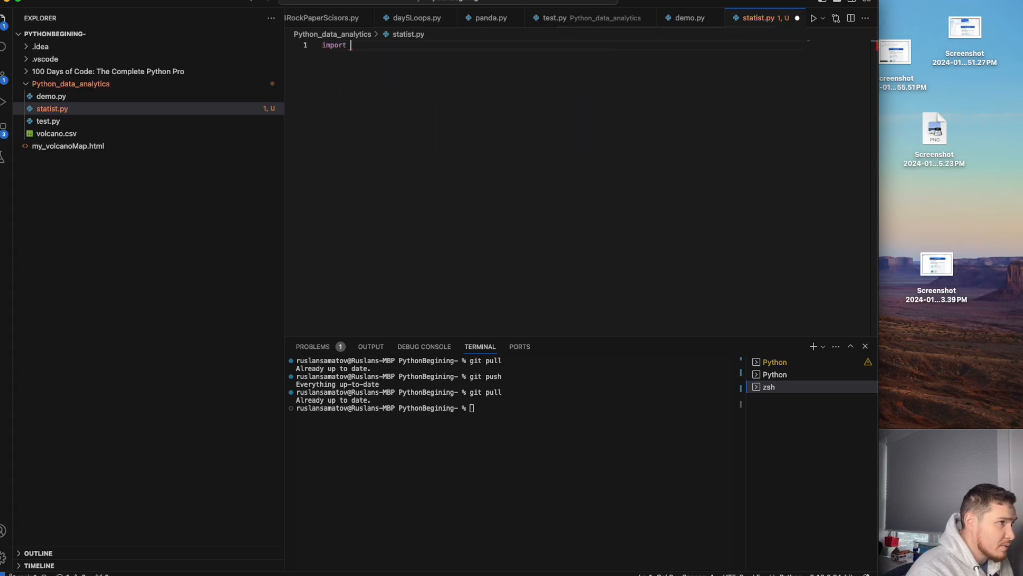
text(pandas)
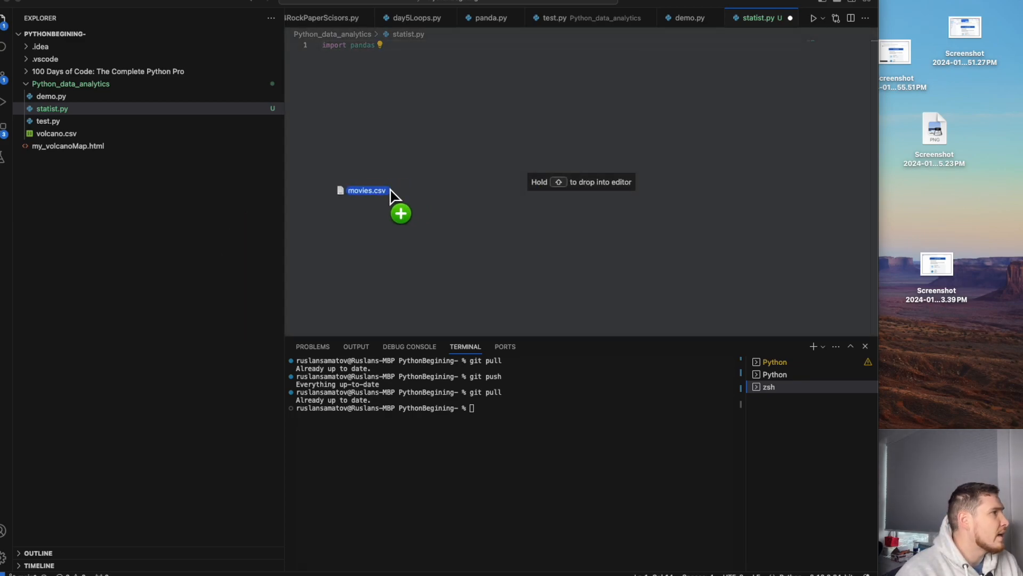
Drop movies.csv into the Python_data_analytics folder and open it to inspect its columns.
drag(367, 189, 136, 160)
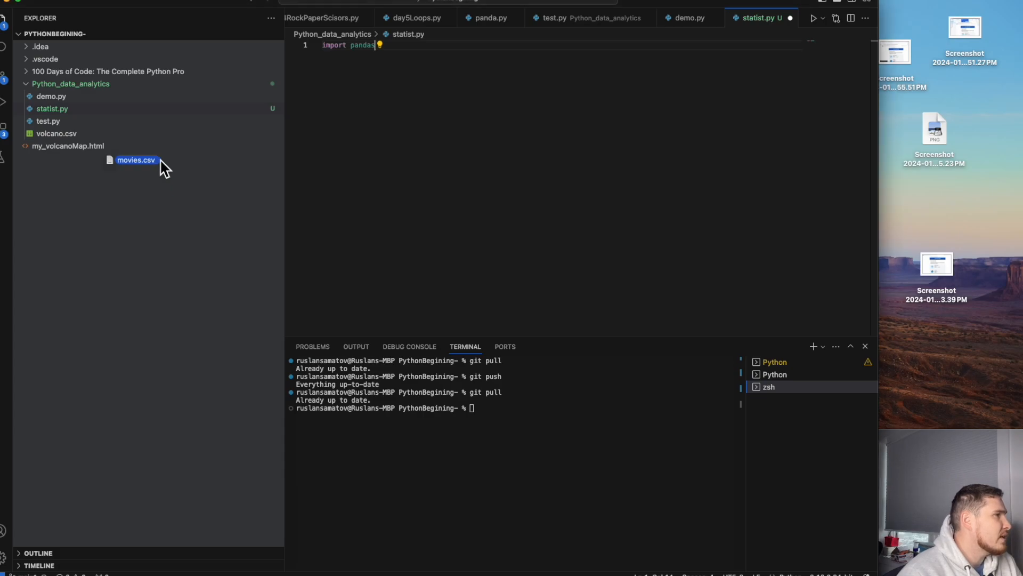
drag(163, 167, 154, 134)
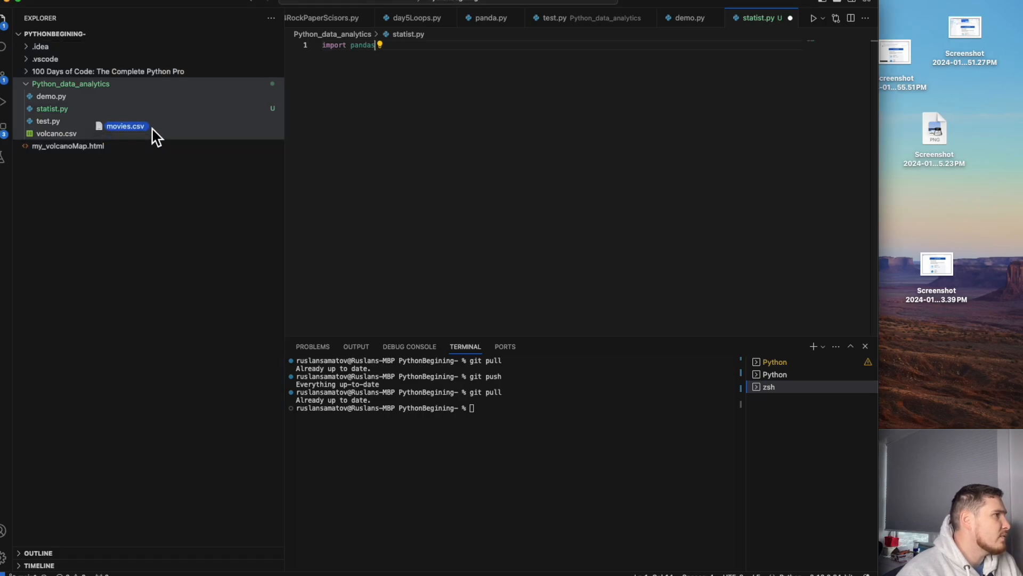
double_click(126, 126)
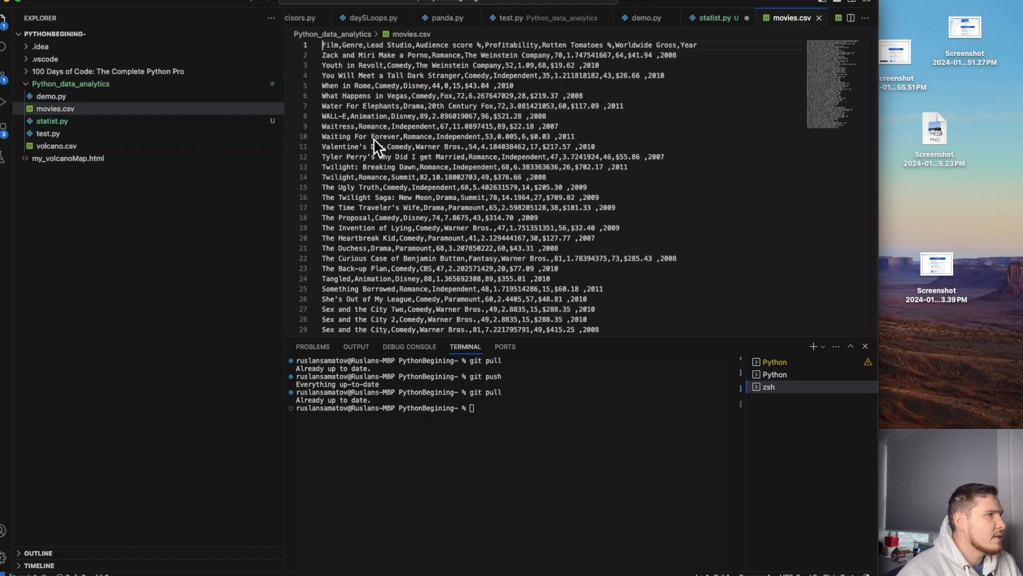
mouse_move(337, 59)
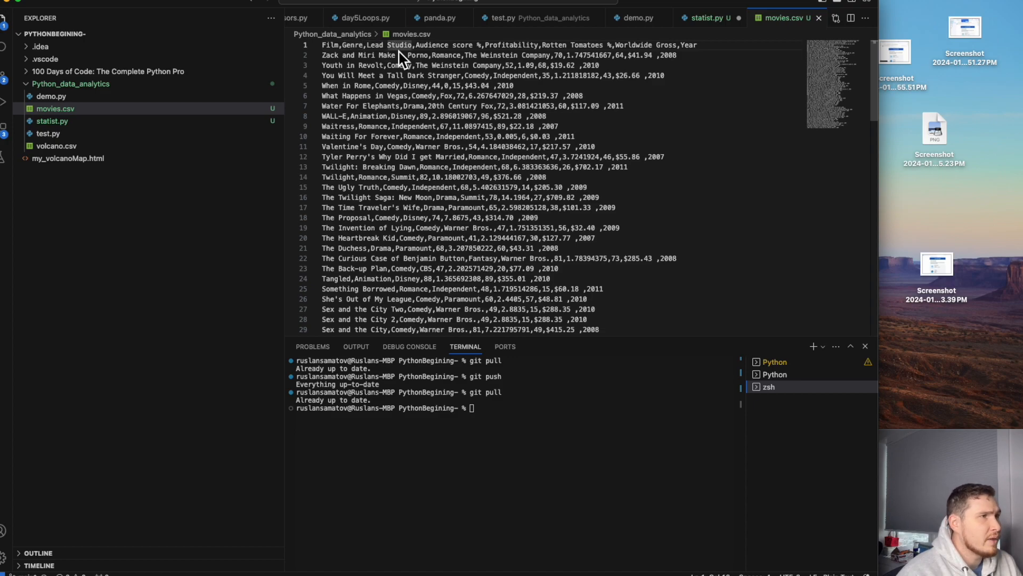
mouse_move(562, 62)
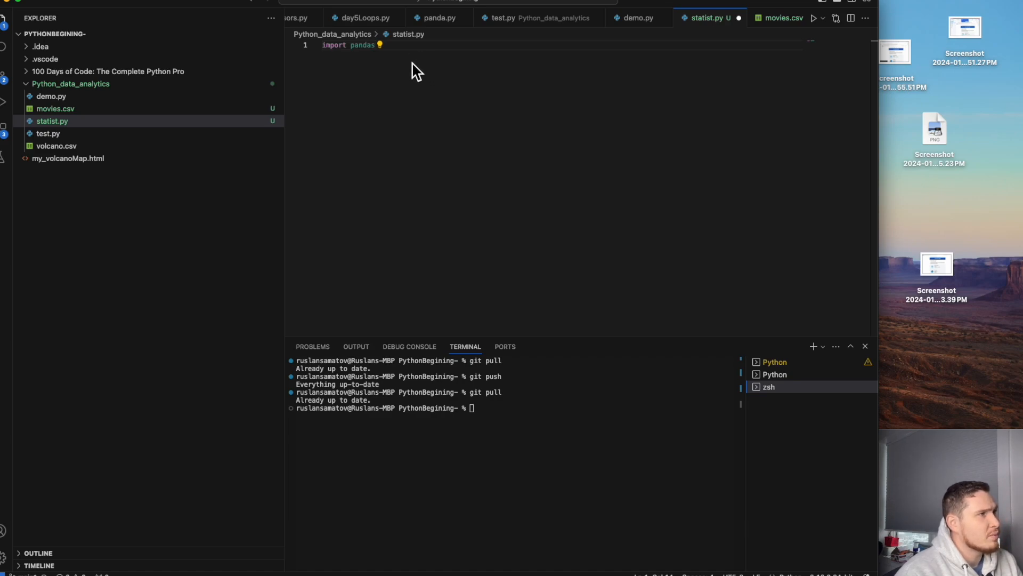
Start a new line assigning data = pandas.read_csv below the import.
key(Enter)
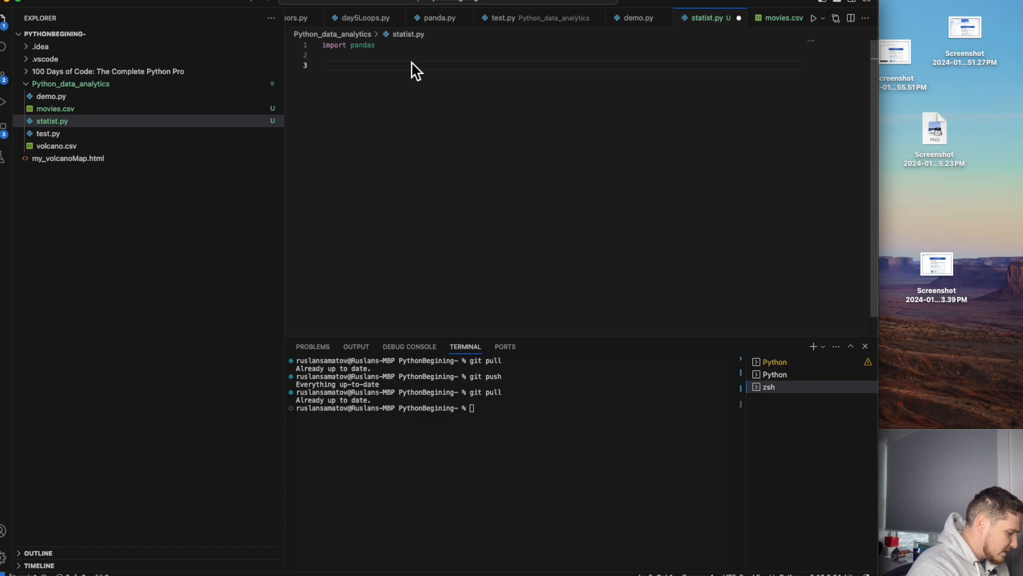
text(data)
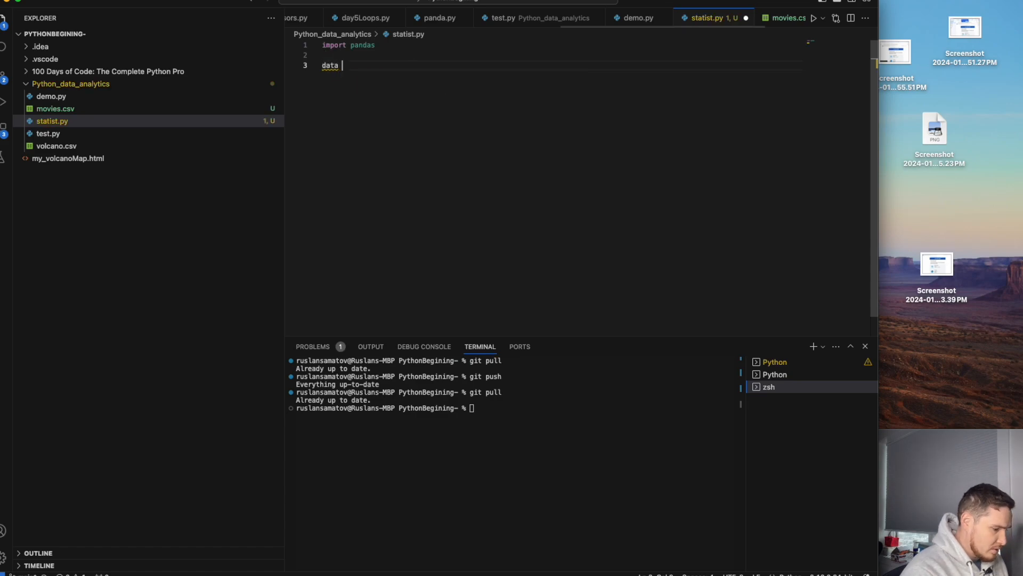
text(= pan)
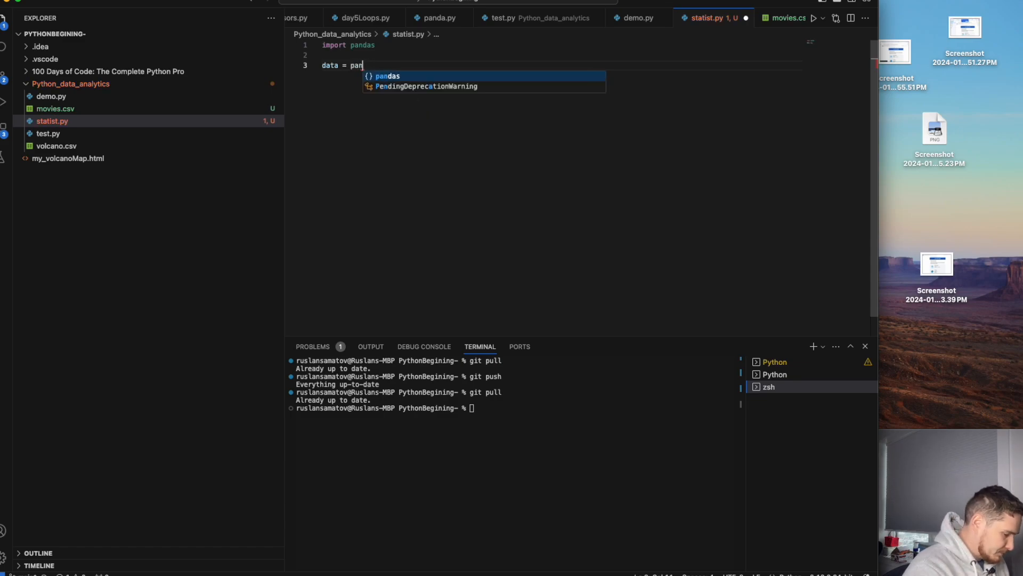
text(das)
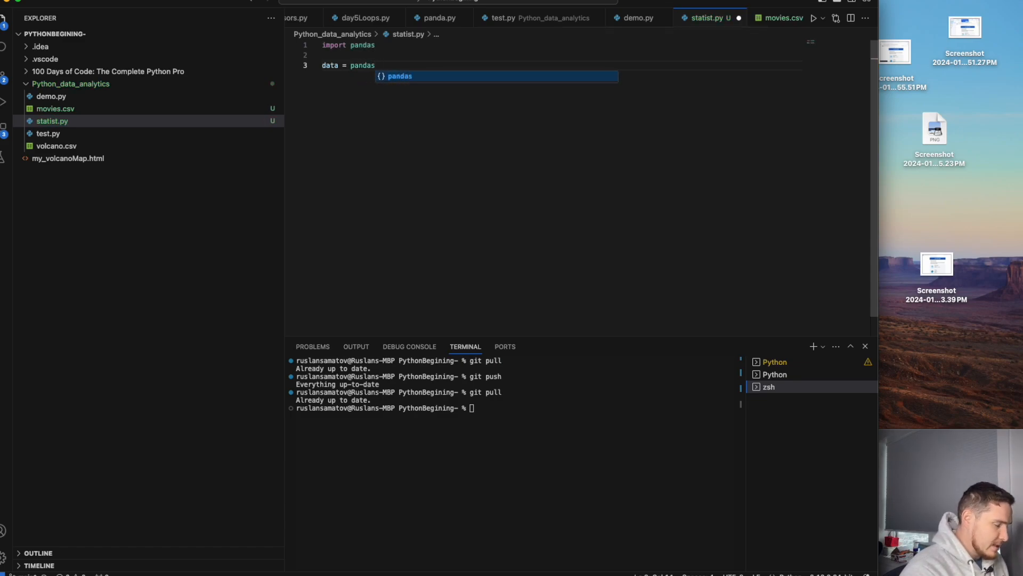
text(.)
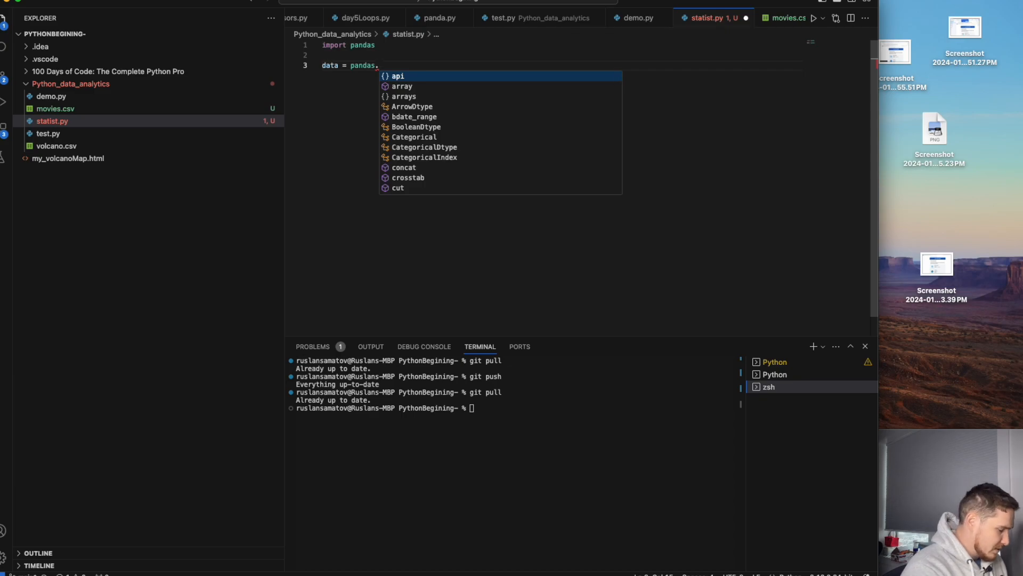
text(read_csv()
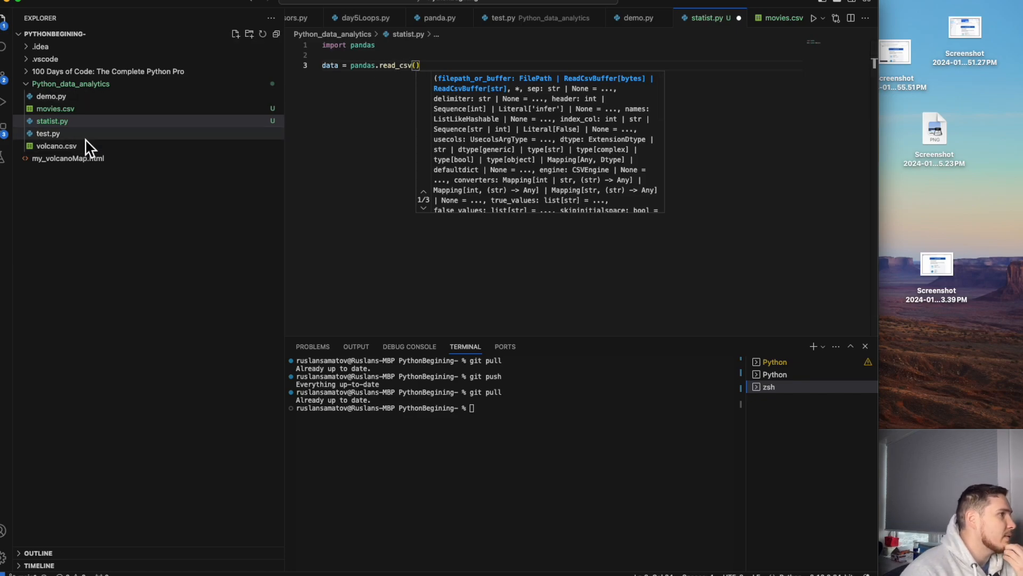
mouse_move(49, 133)
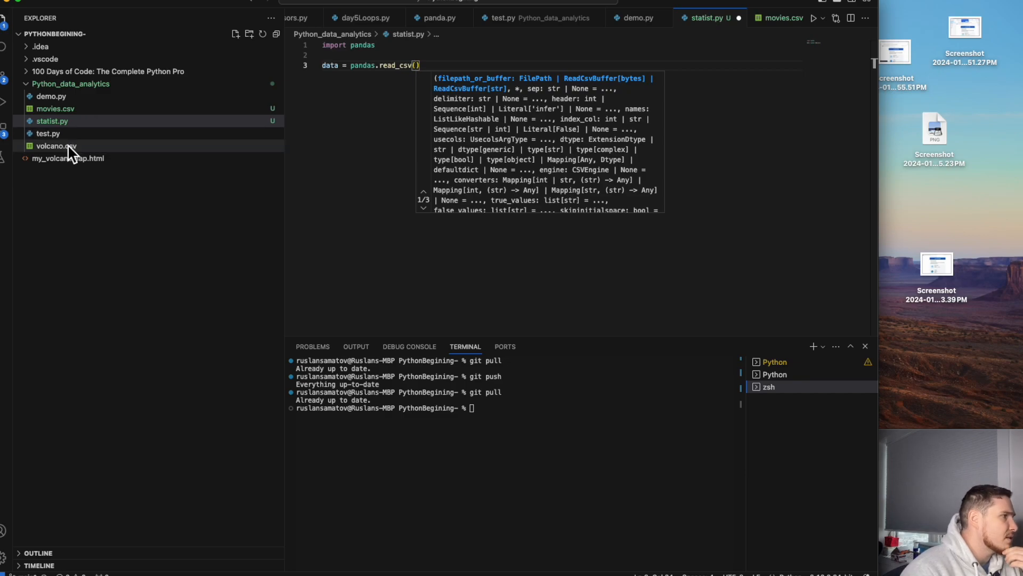
Fill read_csv with the full copied path to movies.csv as a quoted string.
right_click(47, 109)
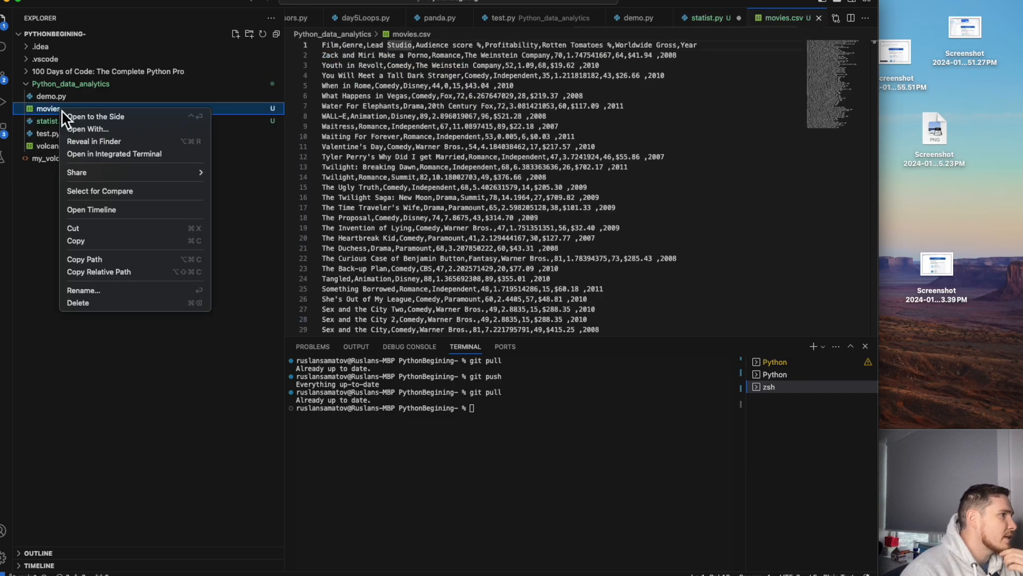
mouse_move(127, 232)
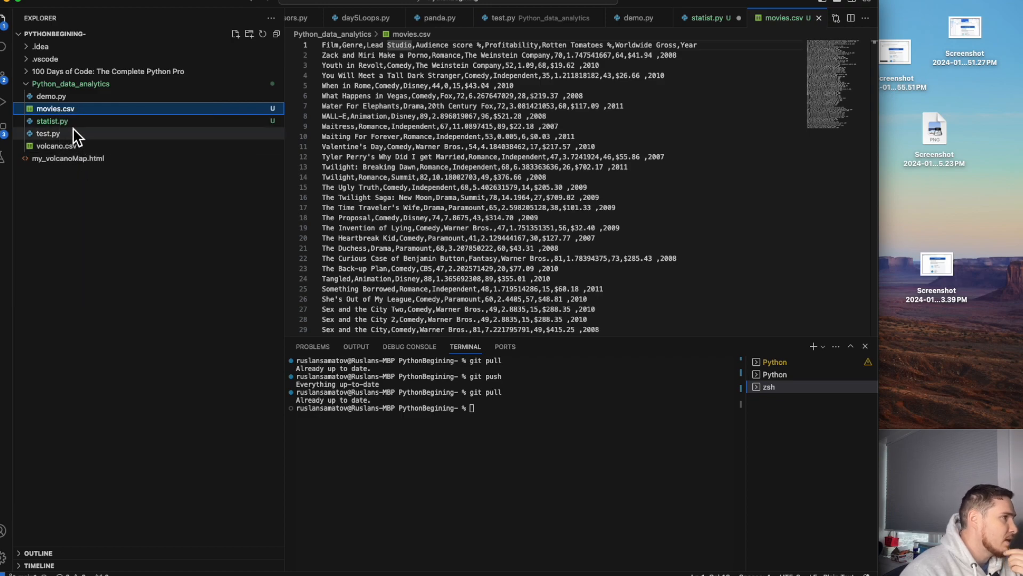
click(53, 120)
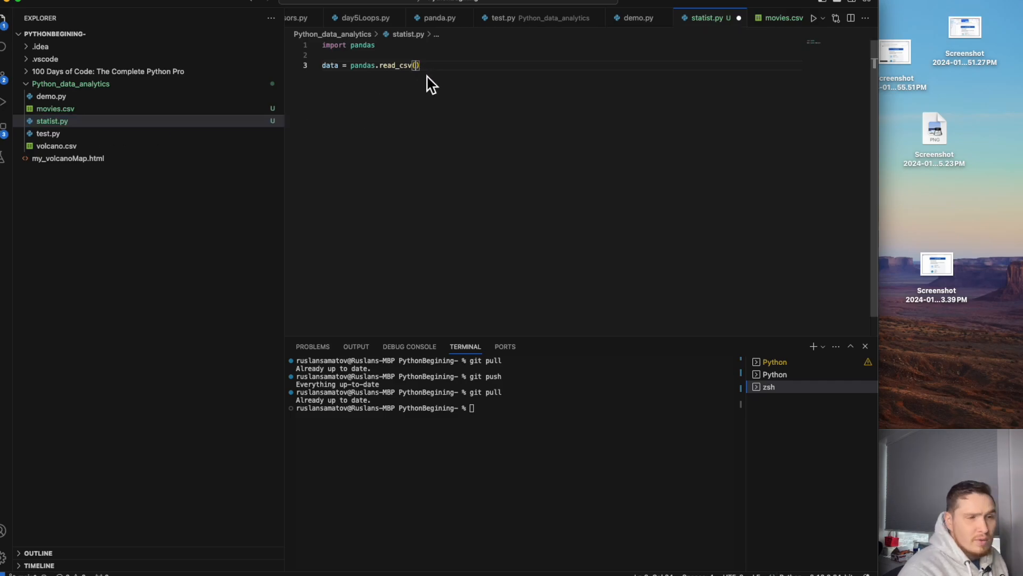
text('')
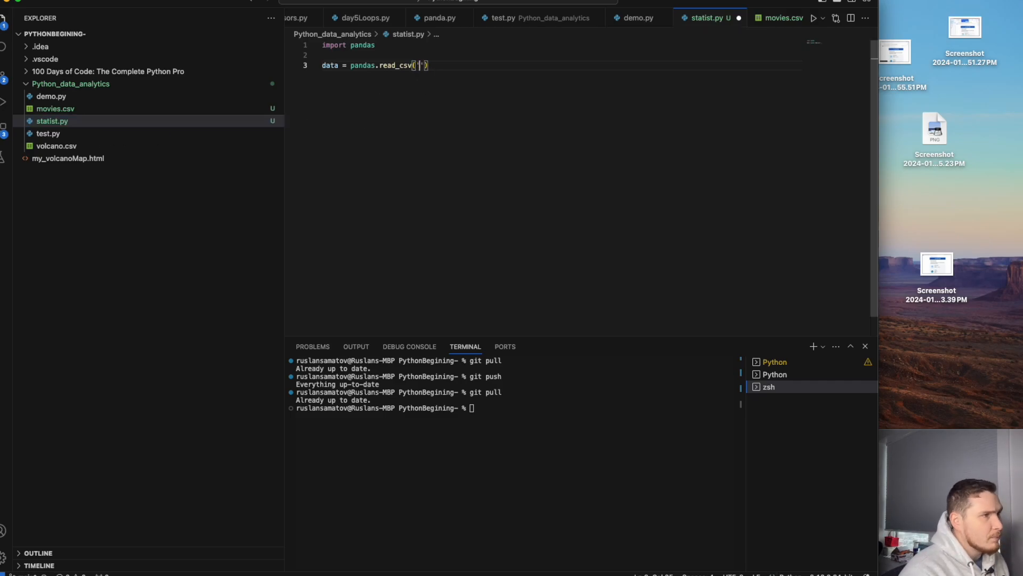
text(/Users/ruslansamatov/Projects/PythonBegining-/Python_data_analytics/movies.csv)
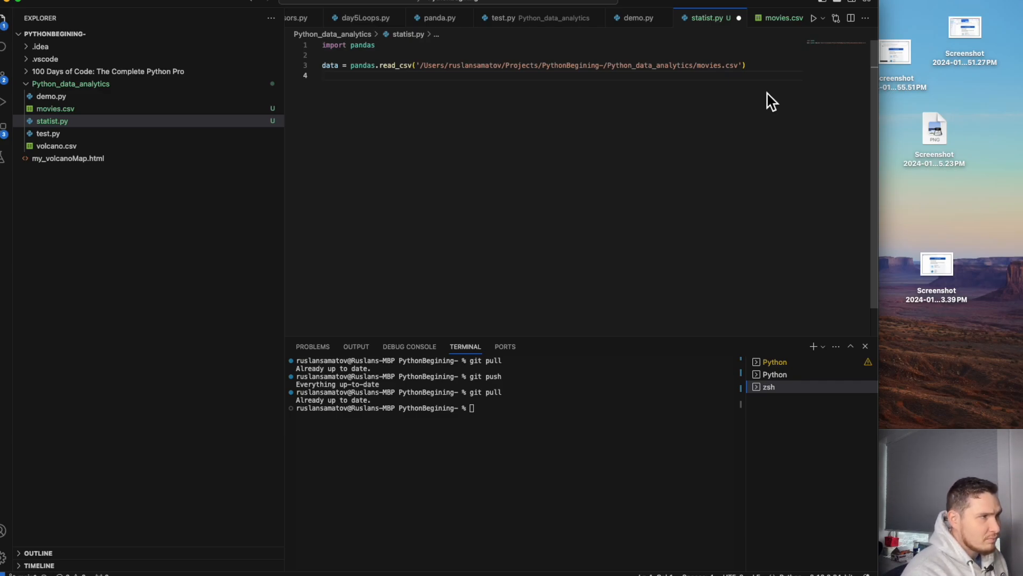
Print the dataset and then a separator line of hash marks.
text(print()
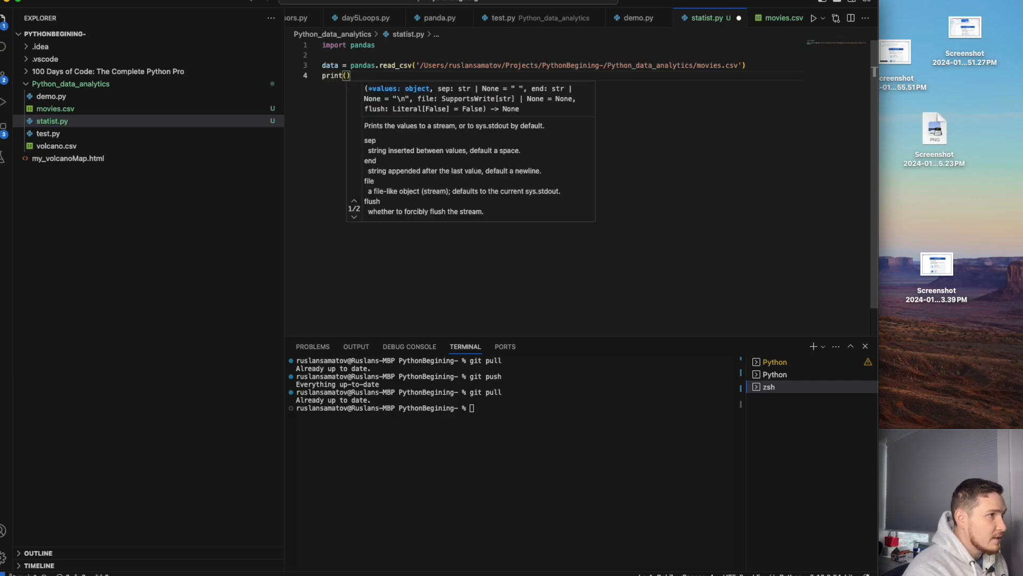
text(dat)
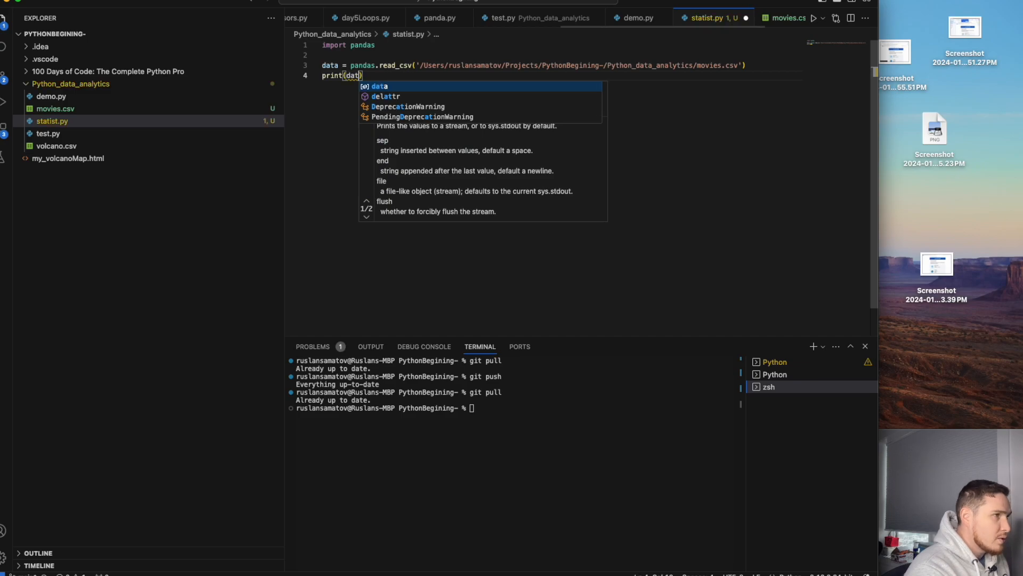
text([)
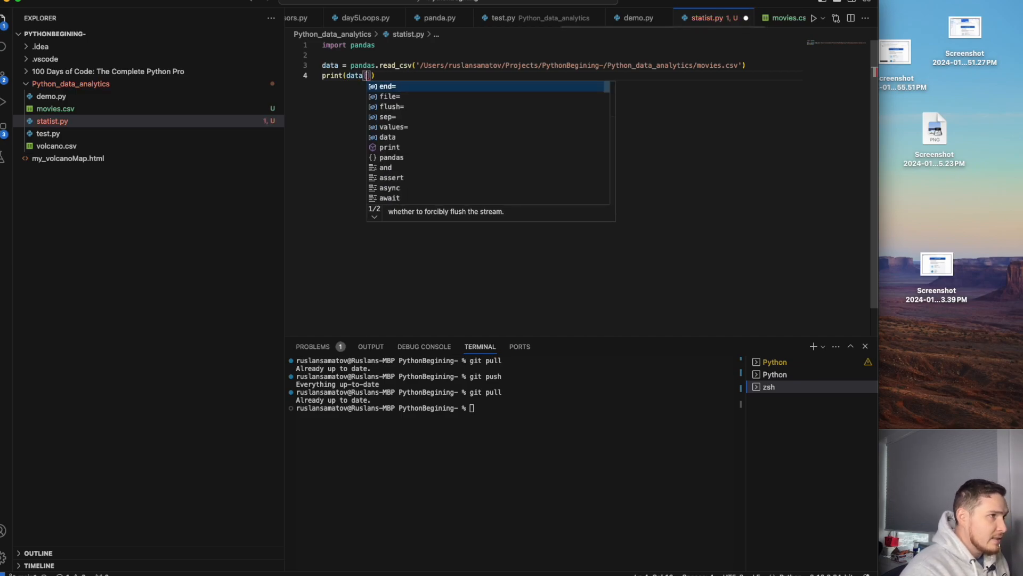
mouse_move(770, 105)
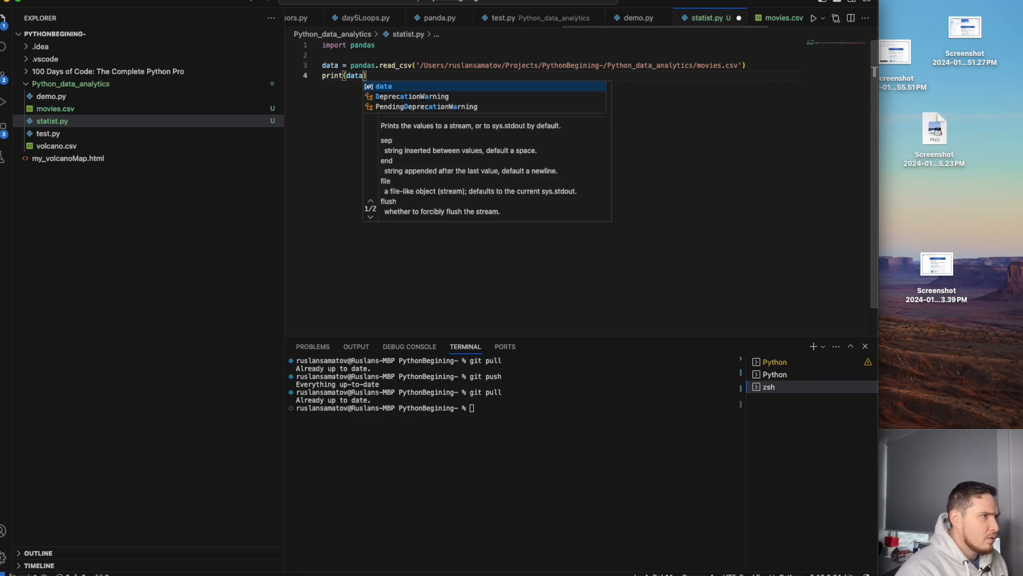
text(9)
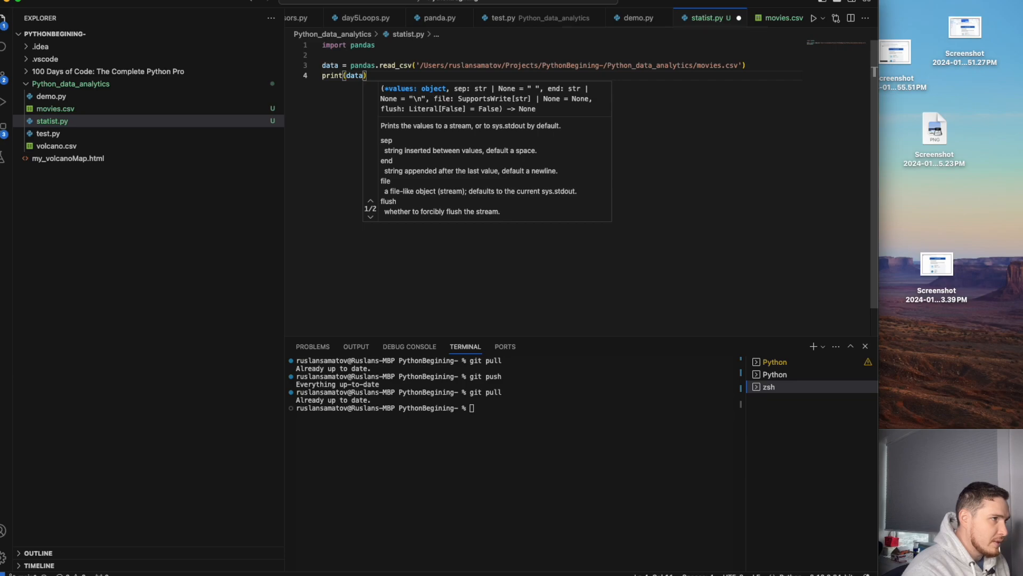
text(p)
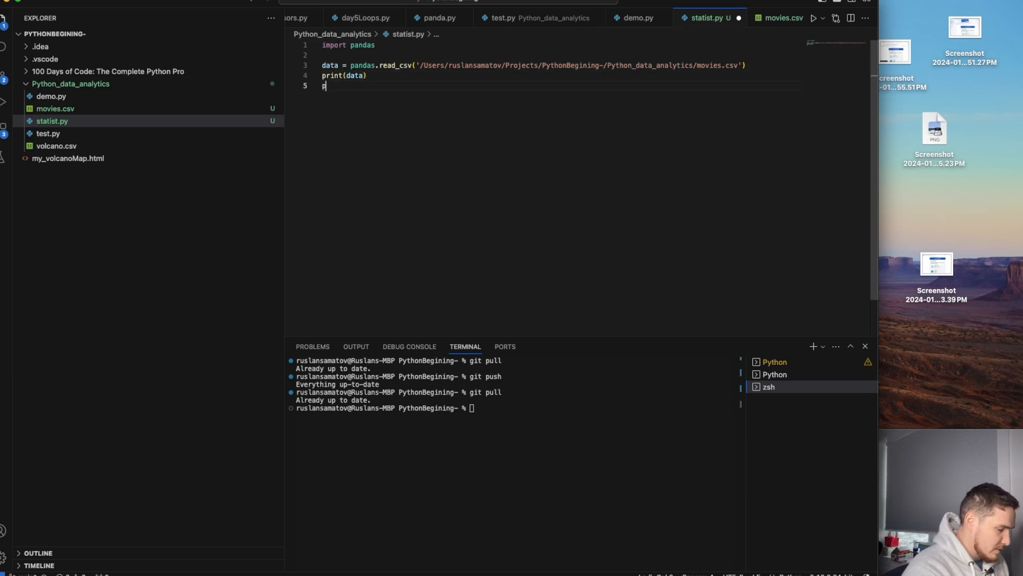
text(print()
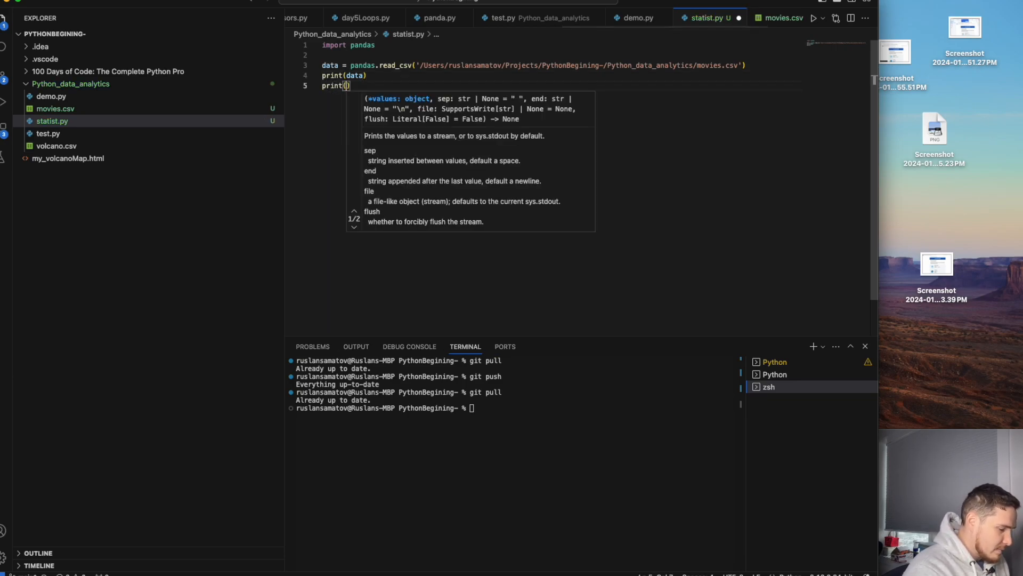
text("")
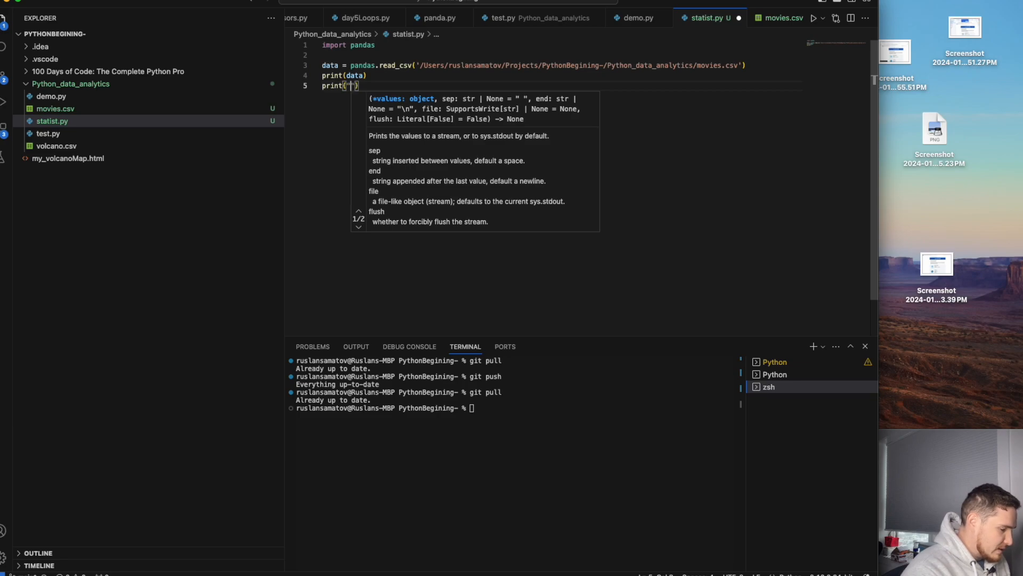
text(########################)
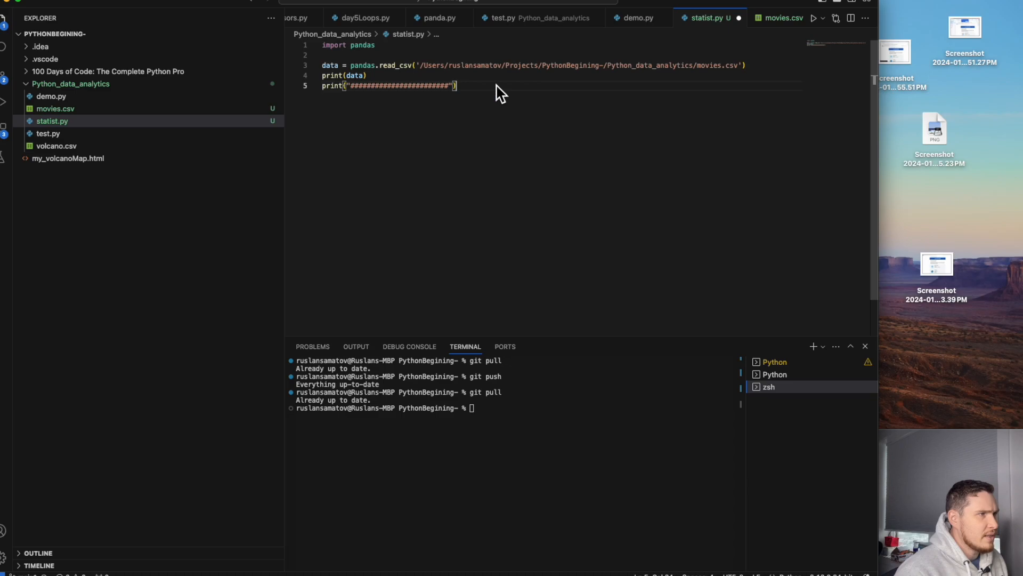
Print only the Film column as data['Film'], checking the column name in movies.csv.
text(print()
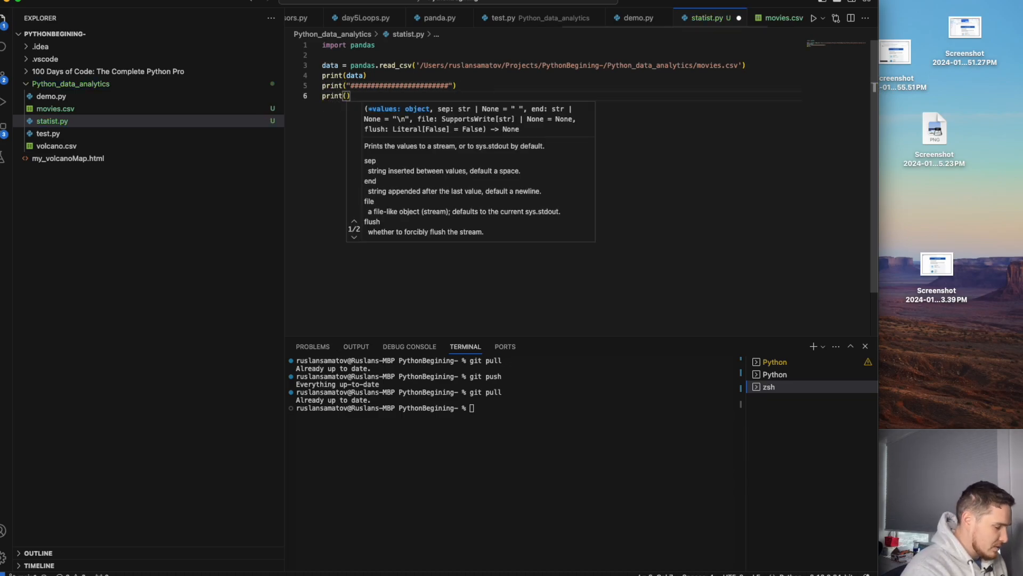
text(data[)
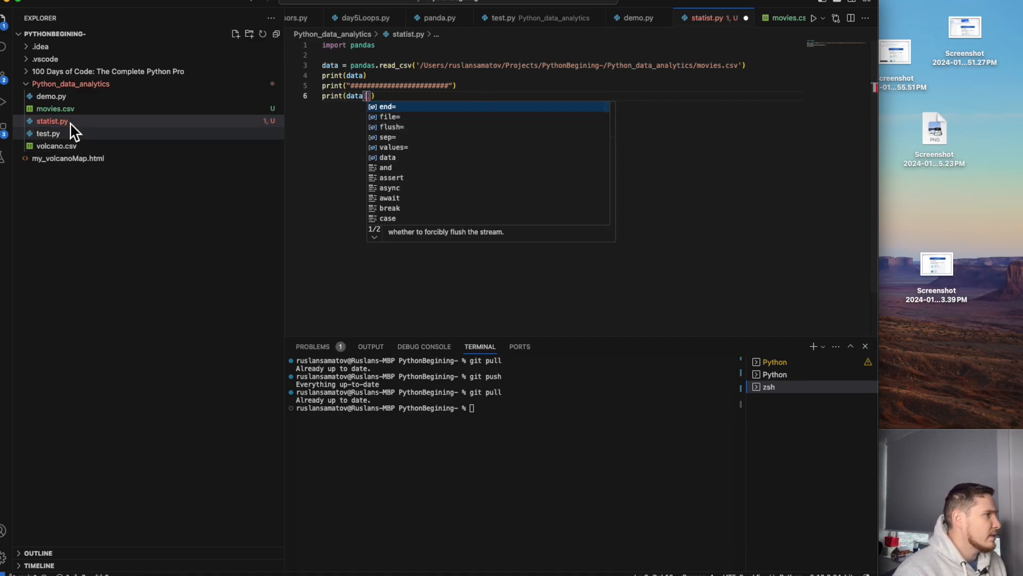
click(55, 109)
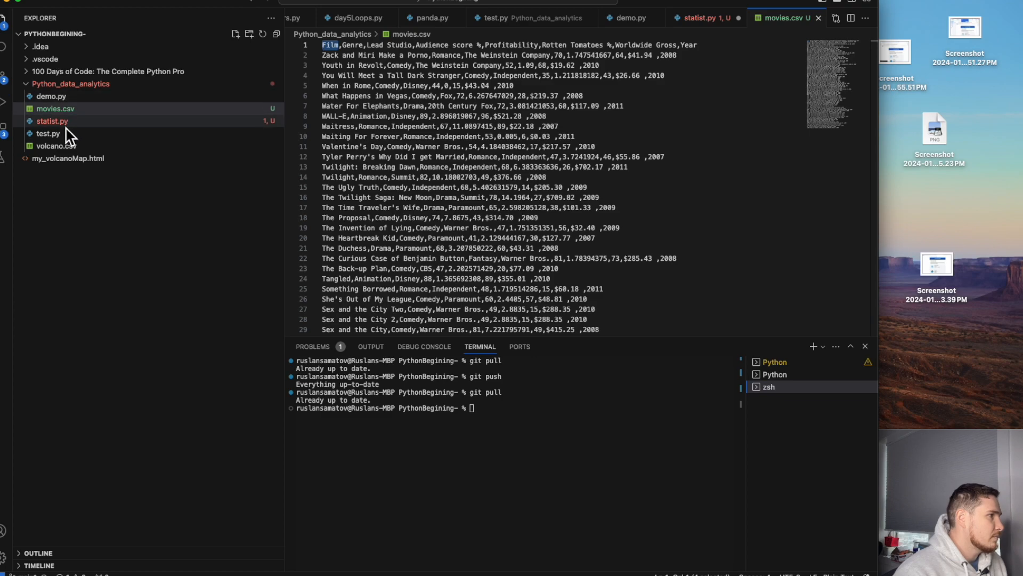
click(51, 121)
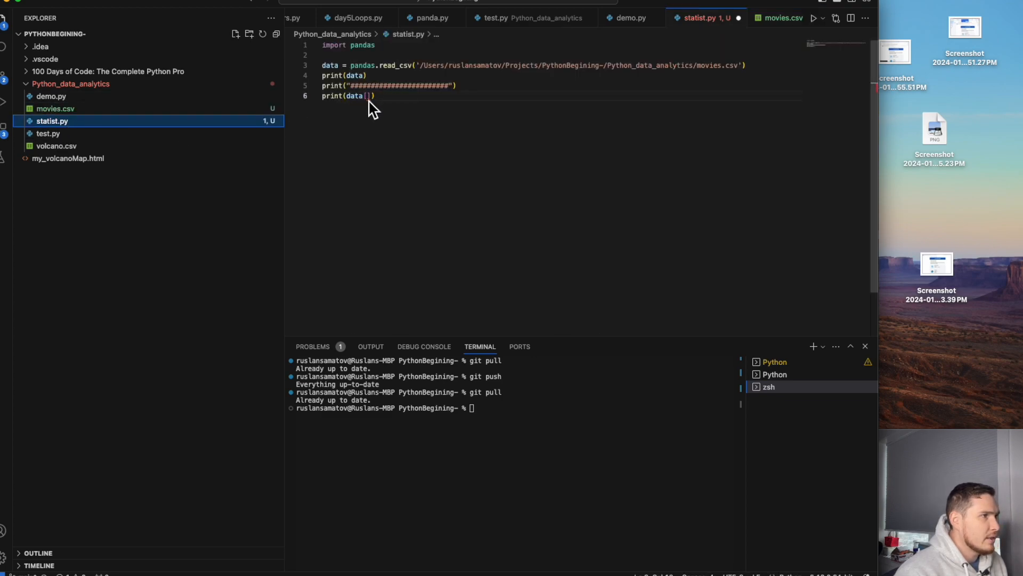
text('Film')
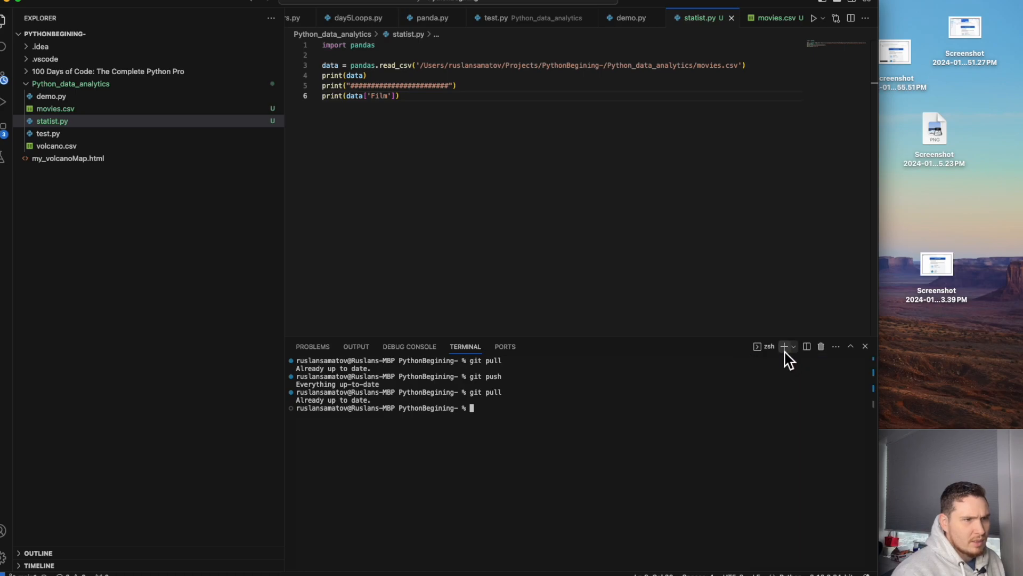
Run statist.py and look through the table, hash separator and Film column output.
click(781, 346)
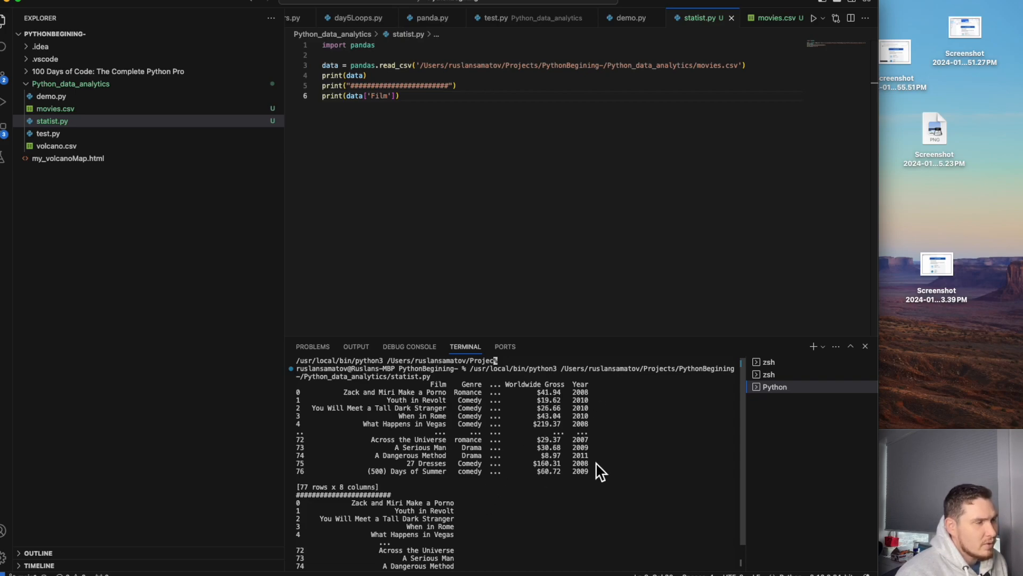
scroll(down, 3)
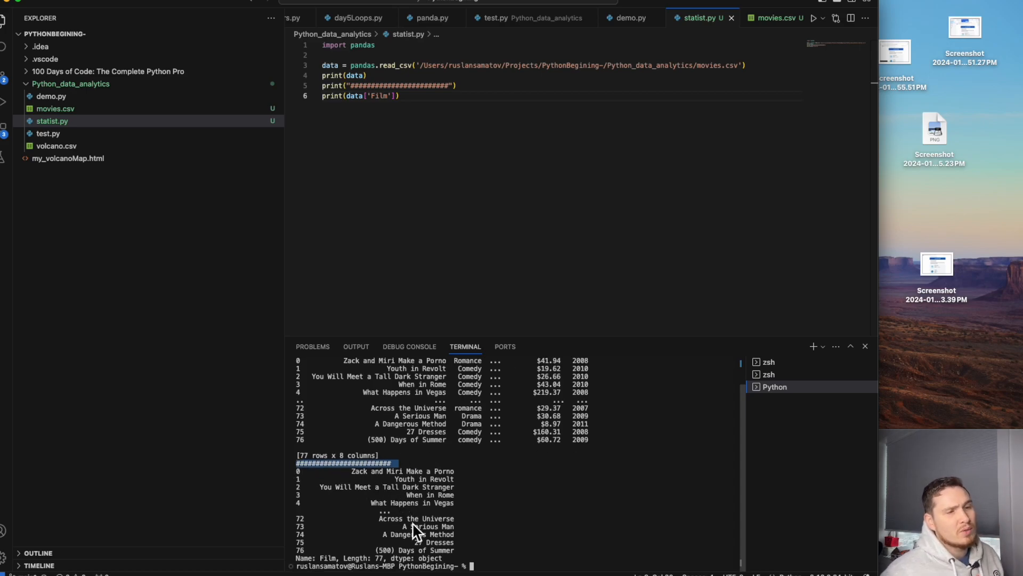
mouse_move(858, 561)
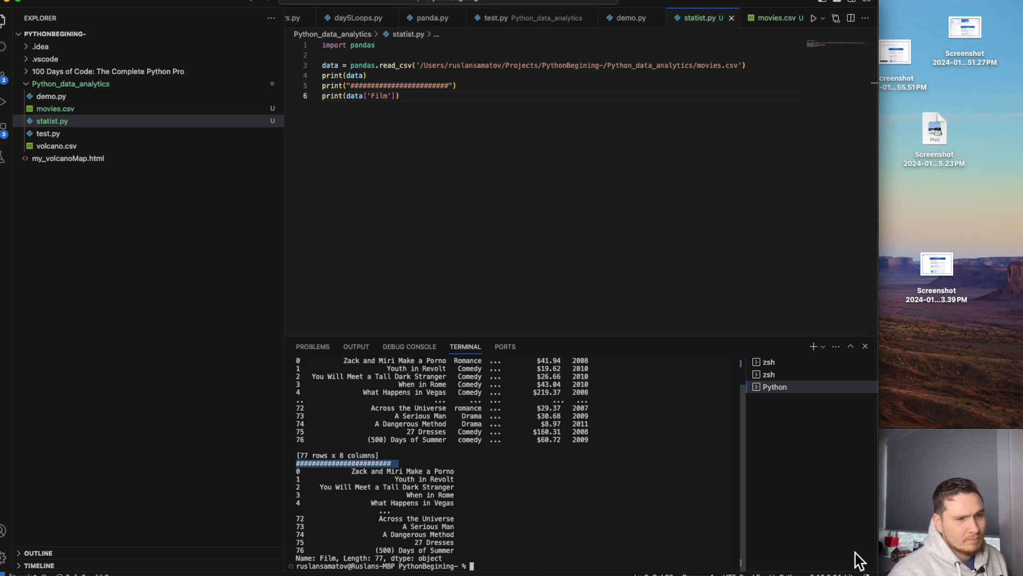
mouse_move(627, 476)
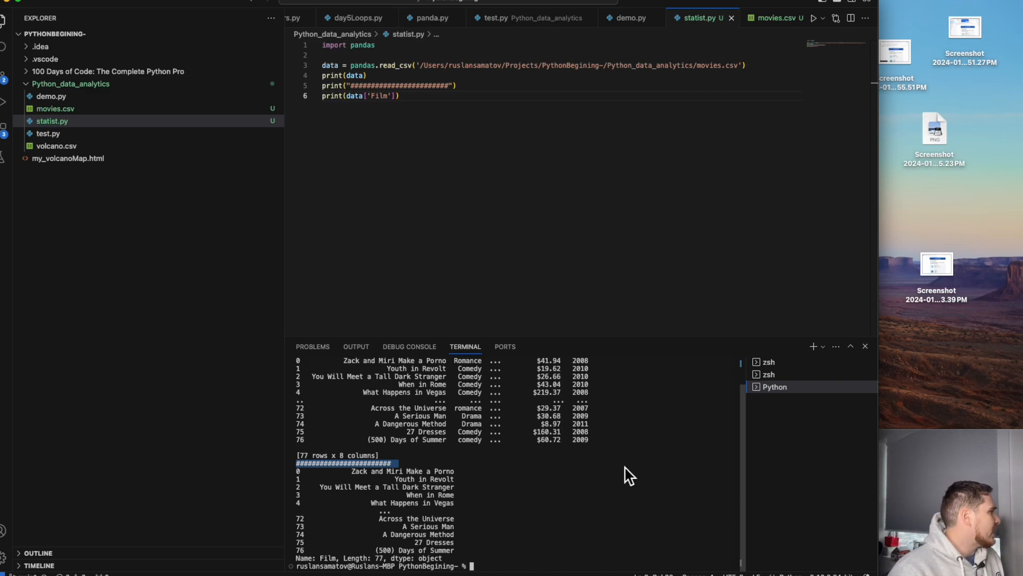
mouse_move(655, 479)
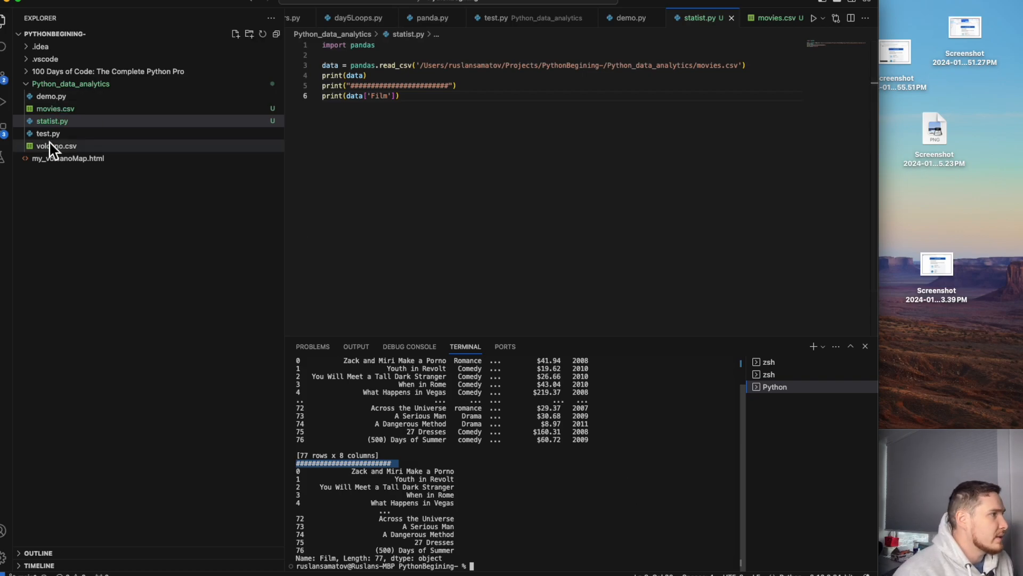
click(56, 108)
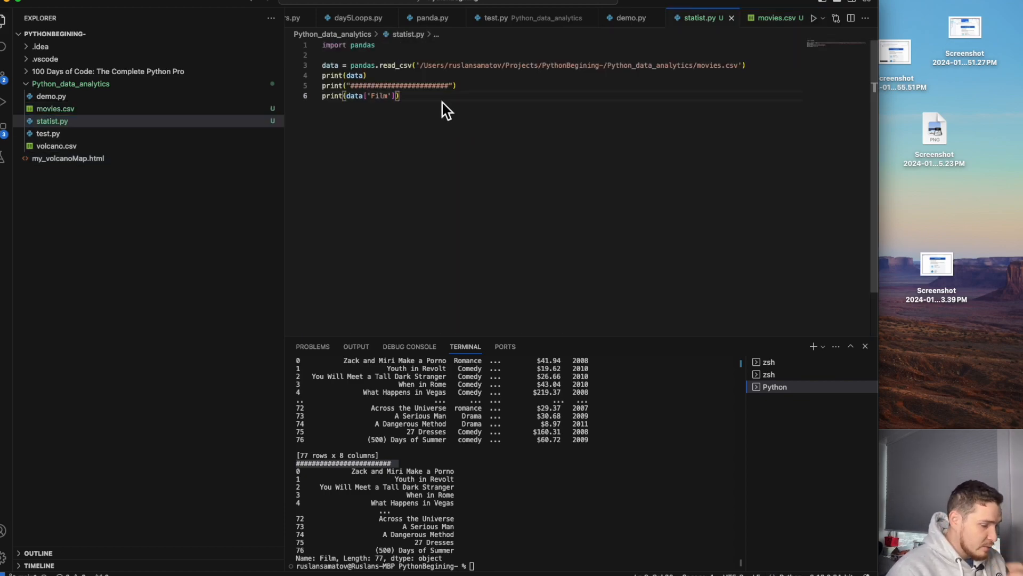
Add print(data.head()) on line 8 to show the first 5 rows.
text(print()
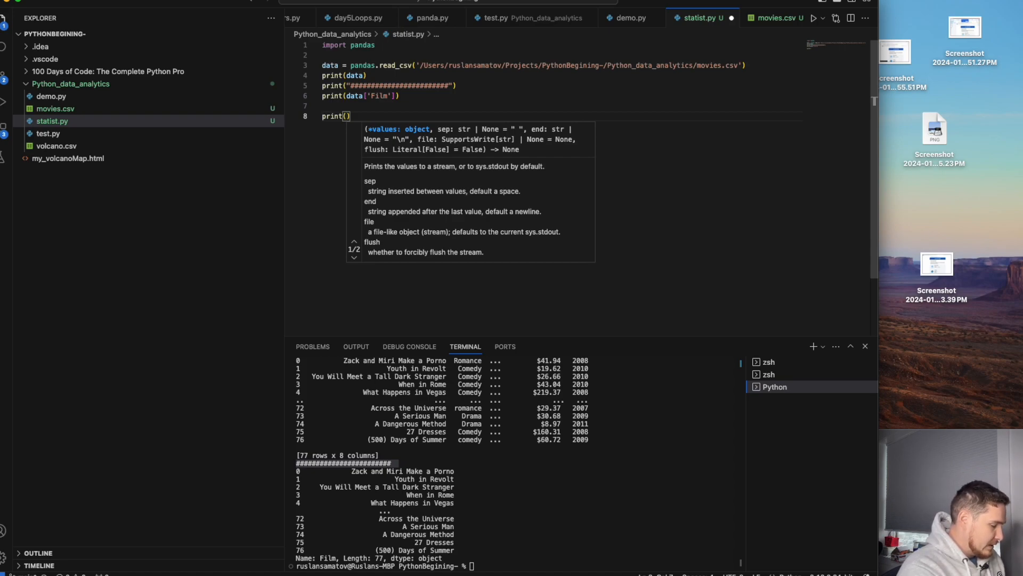
text(data)
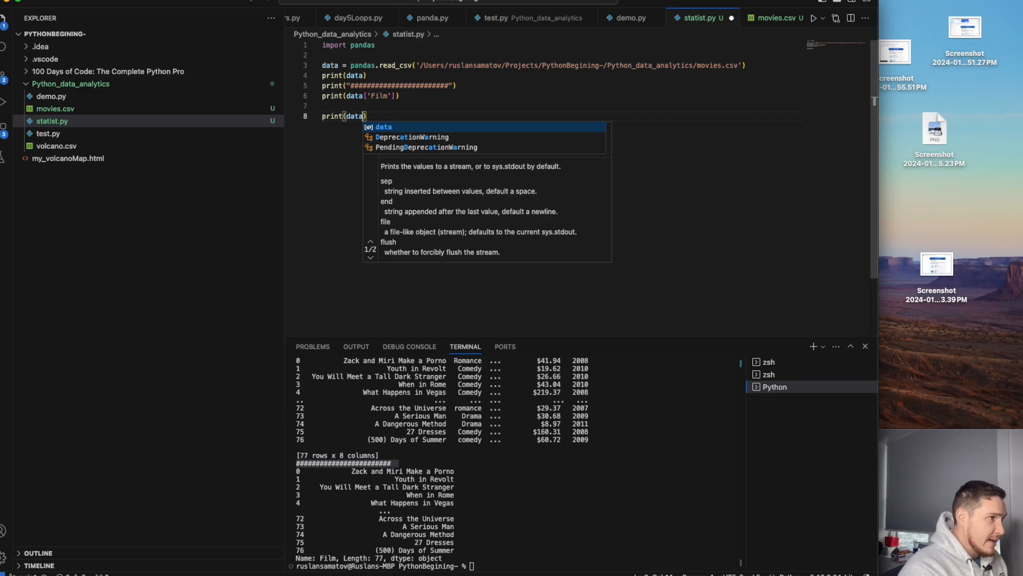
text(.hea)
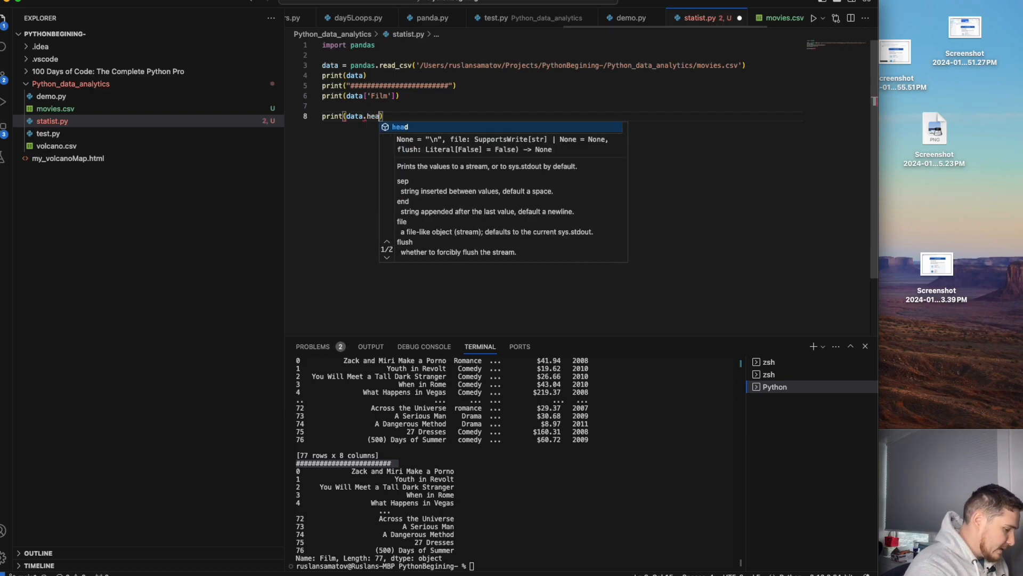
text(d)
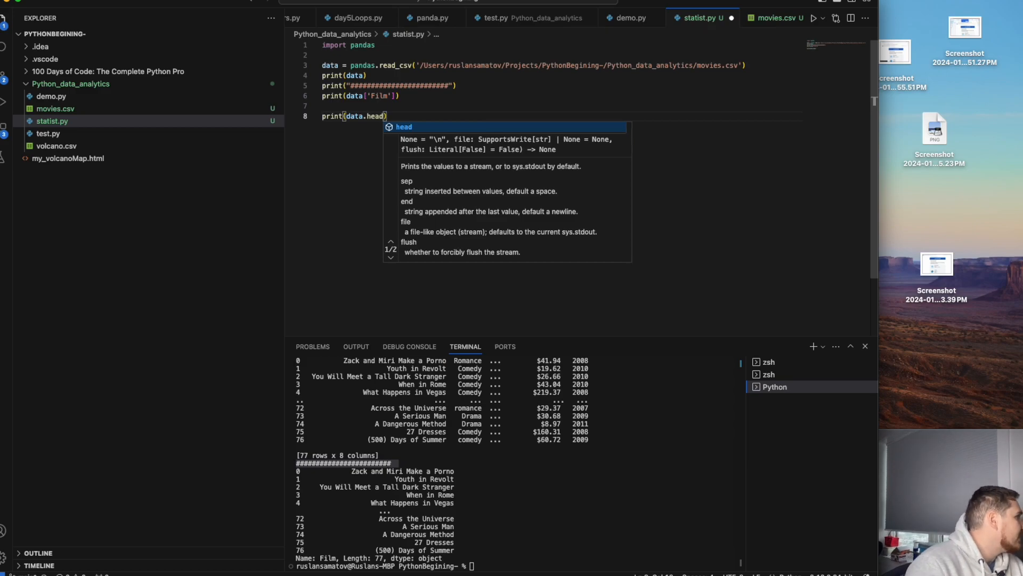
text((0)
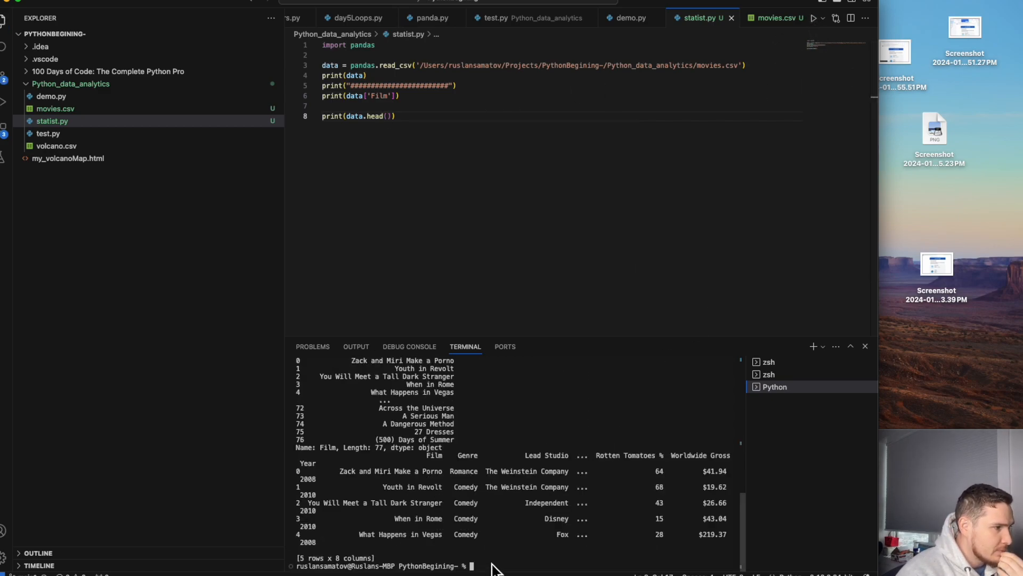
mouse_move(324, 470)
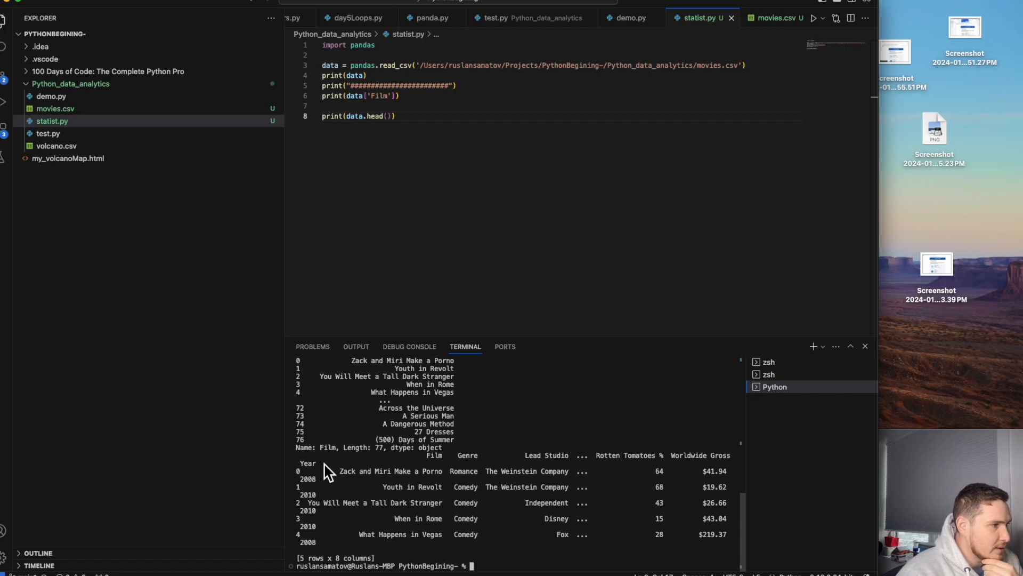
Comment out the print lines and leave blank lines at the end for new code.
text(c)
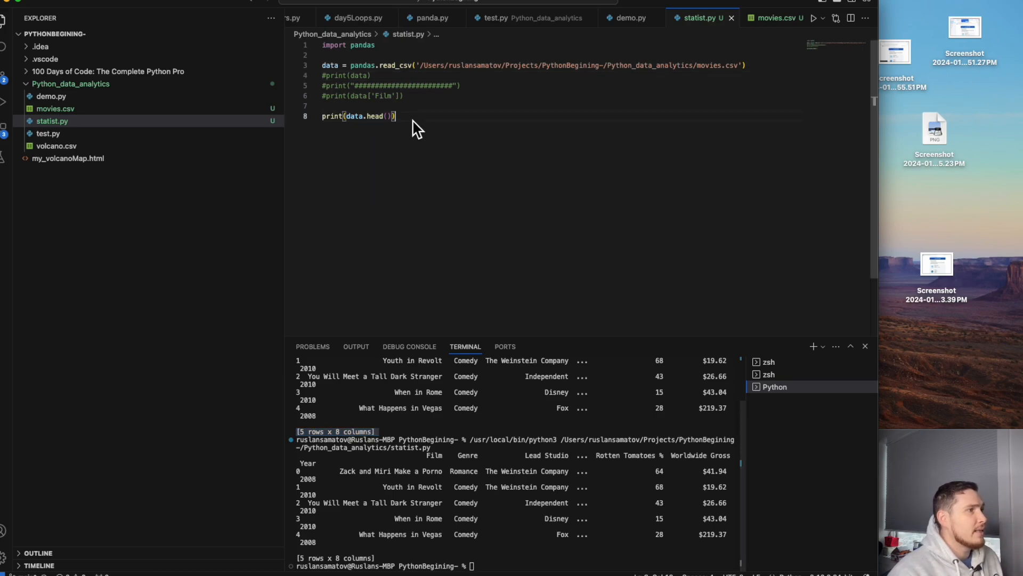
mouse_move(421, 126)
text(#)
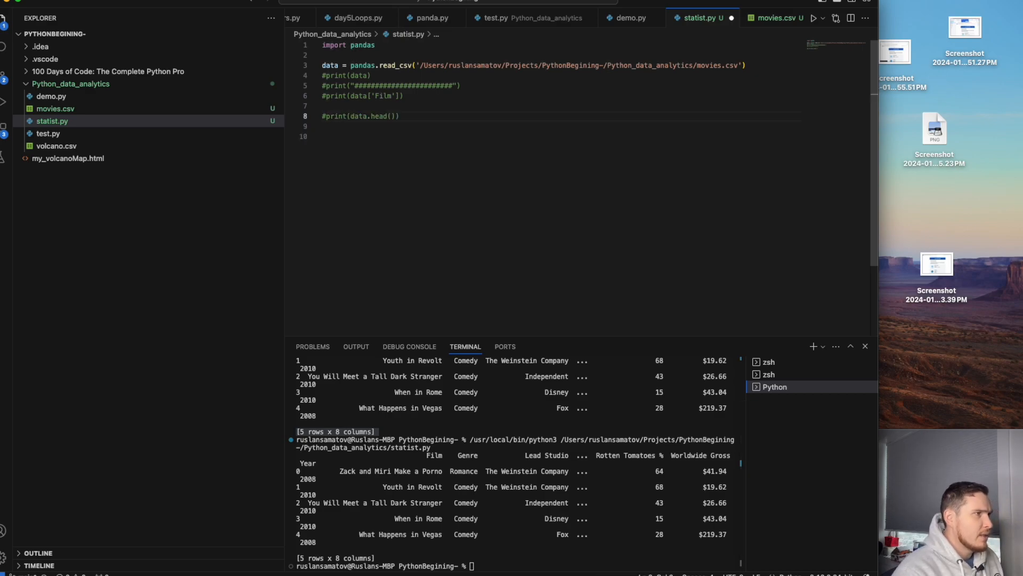
key(Enter)
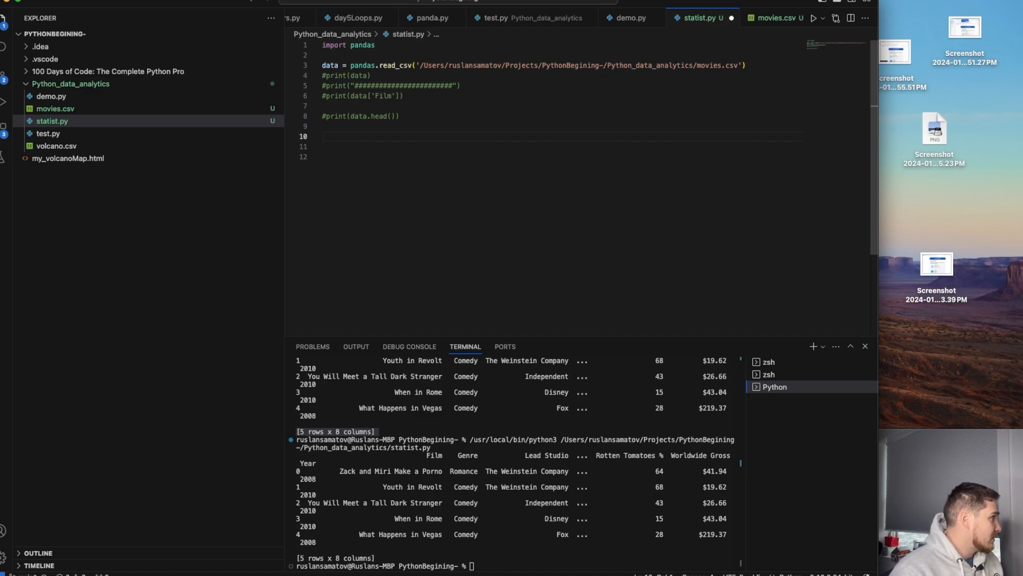
Print data.shape, removing the call parentheses after the TypeError so it shows (77, 8).
text(print()
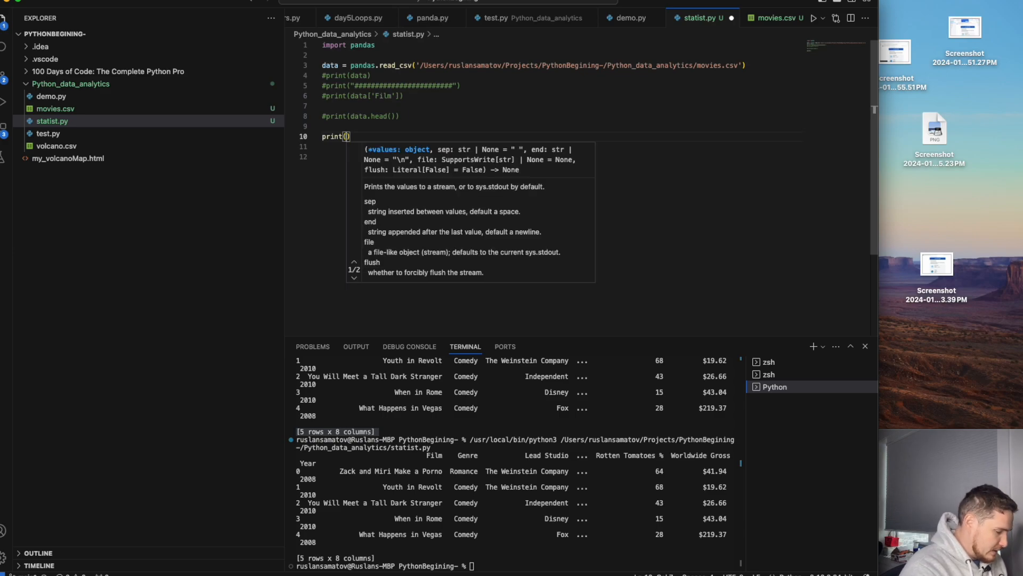
text(data.shape()
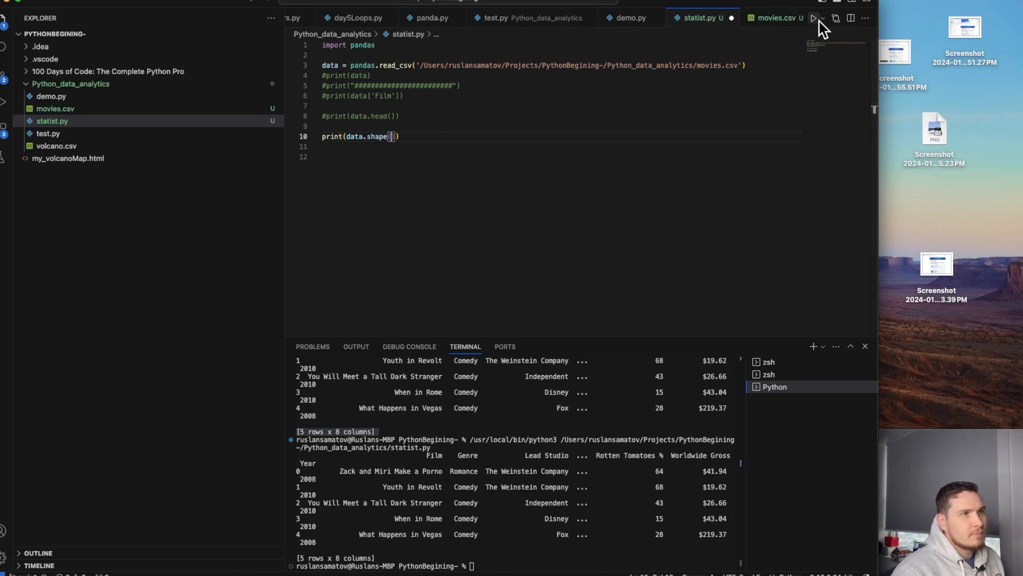
click(812, 18)
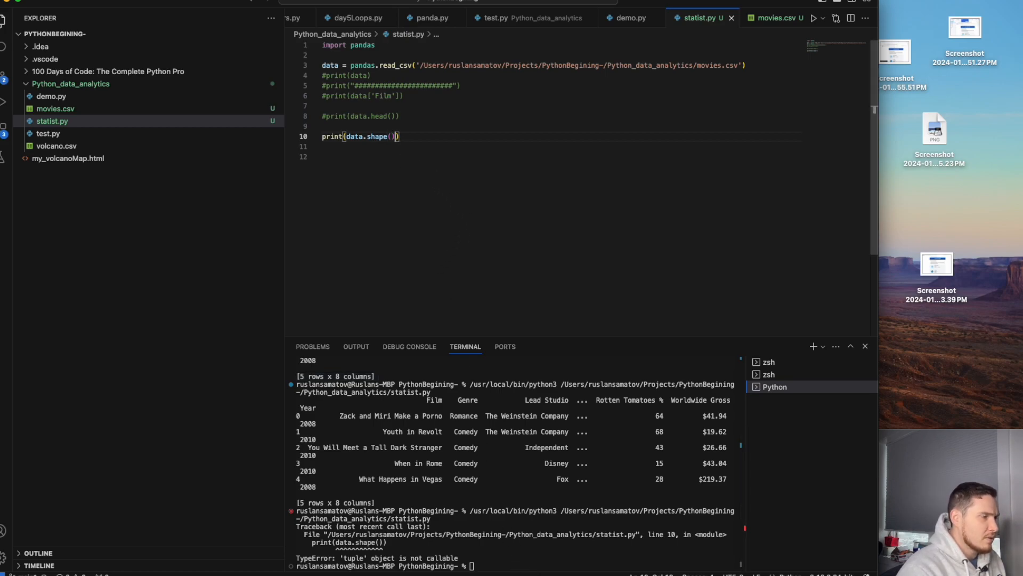
key(Backspace)
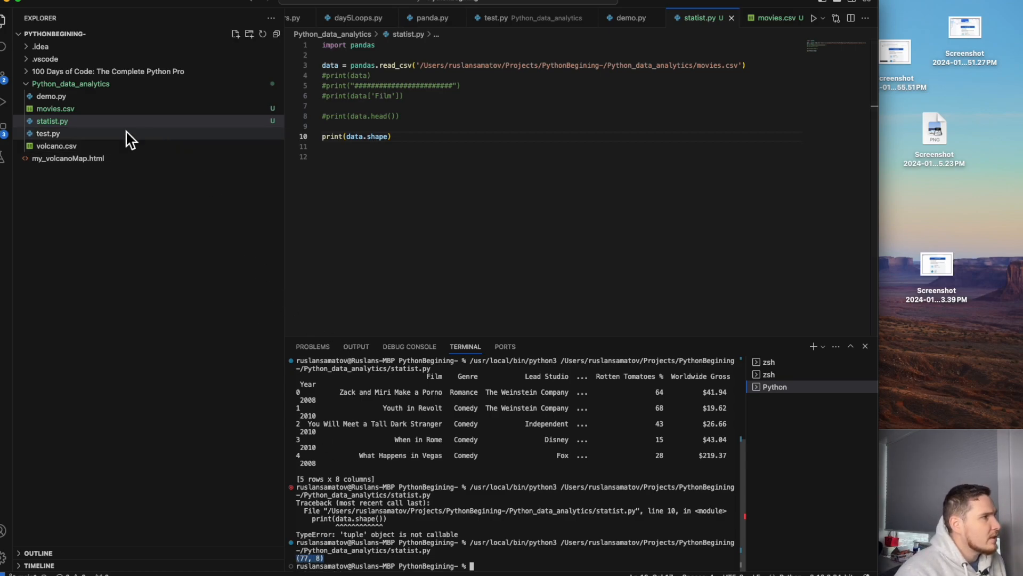
Look over the movies.csv records and their eight-column header.
click(54, 109)
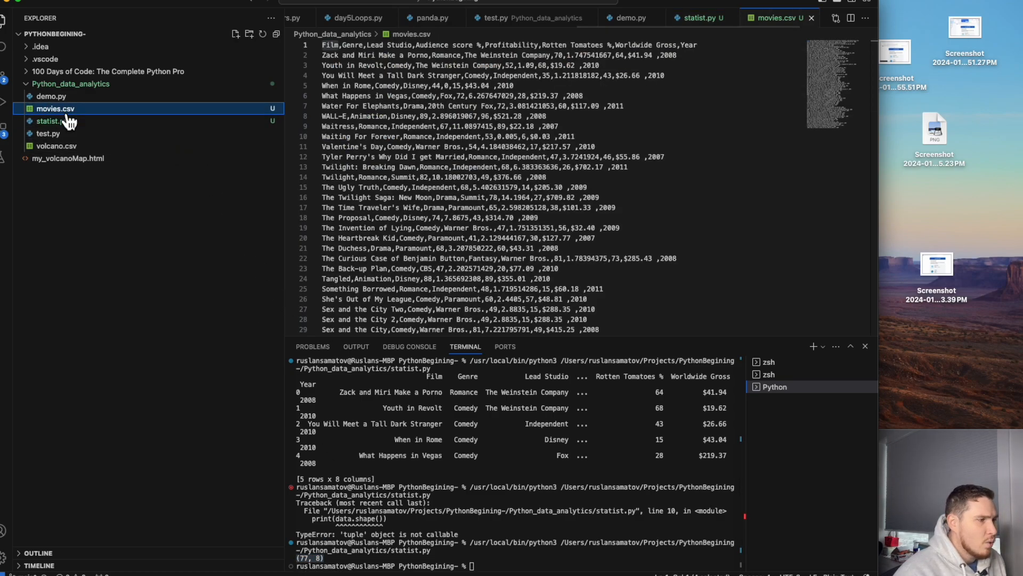
scroll(down, 3)
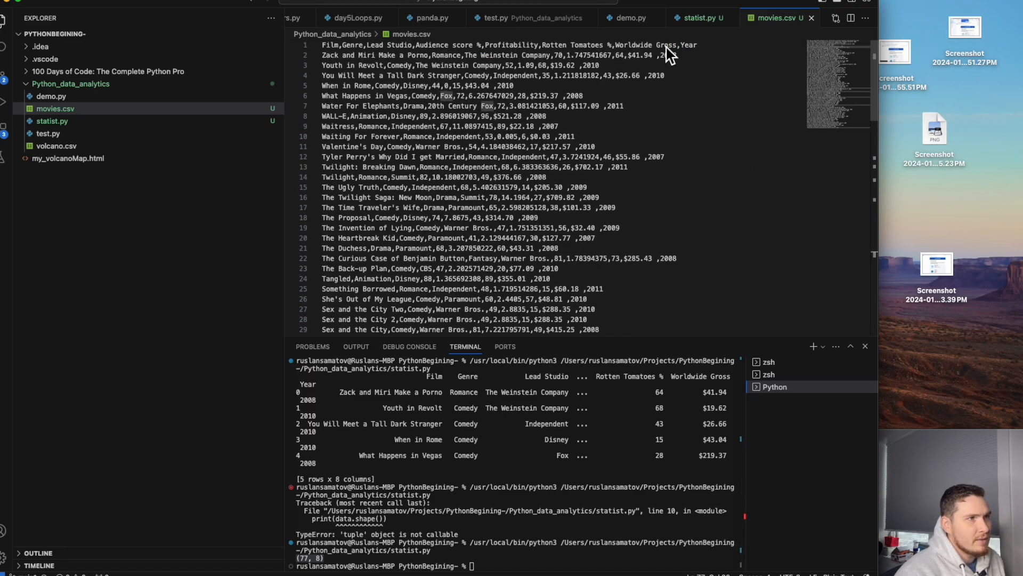
mouse_move(277, 181)
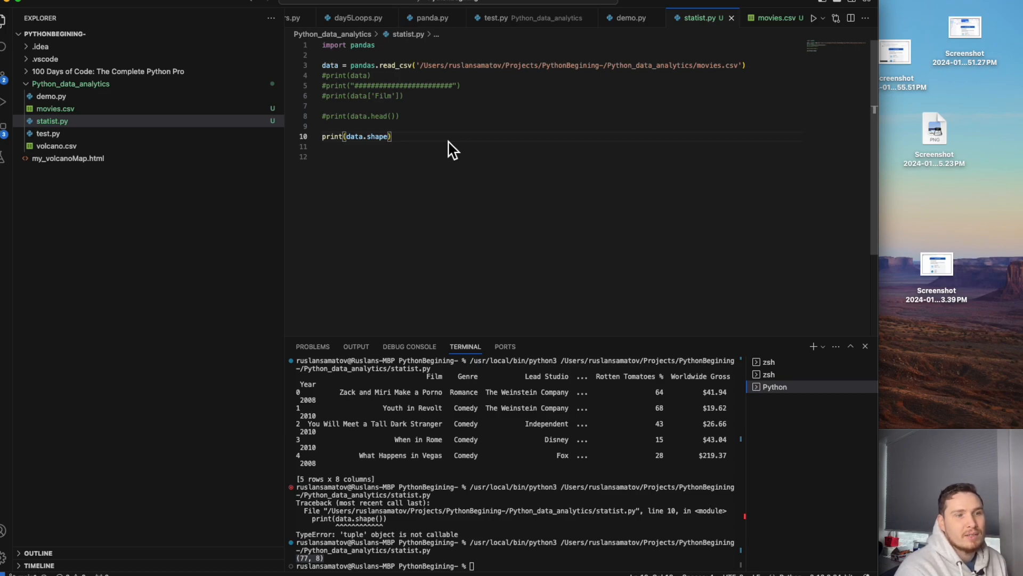
mouse_move(423, 147)
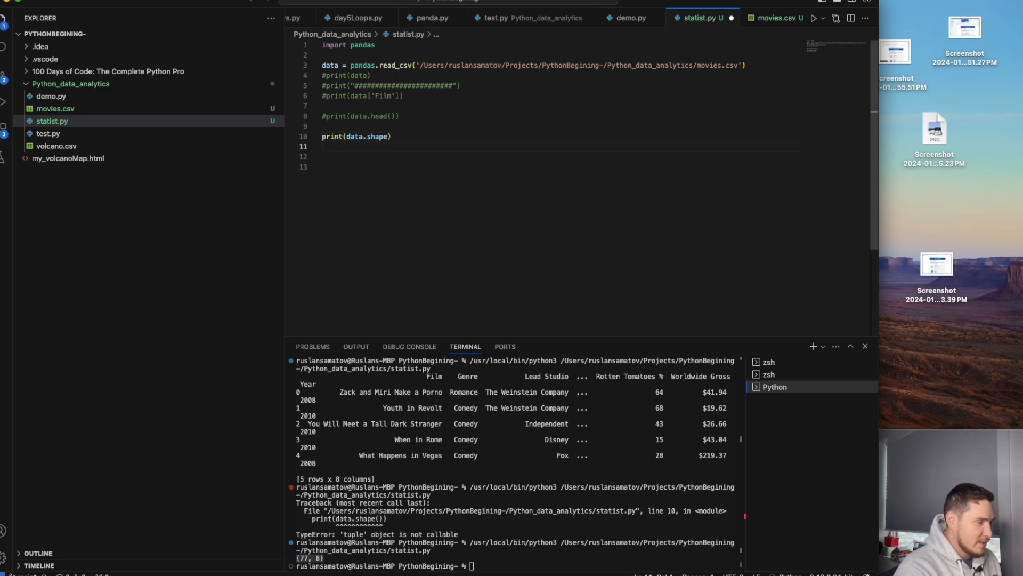
Add print(data.hist('Year')) using the Year heading from movies.csv, then clear the terminal.
text(print)
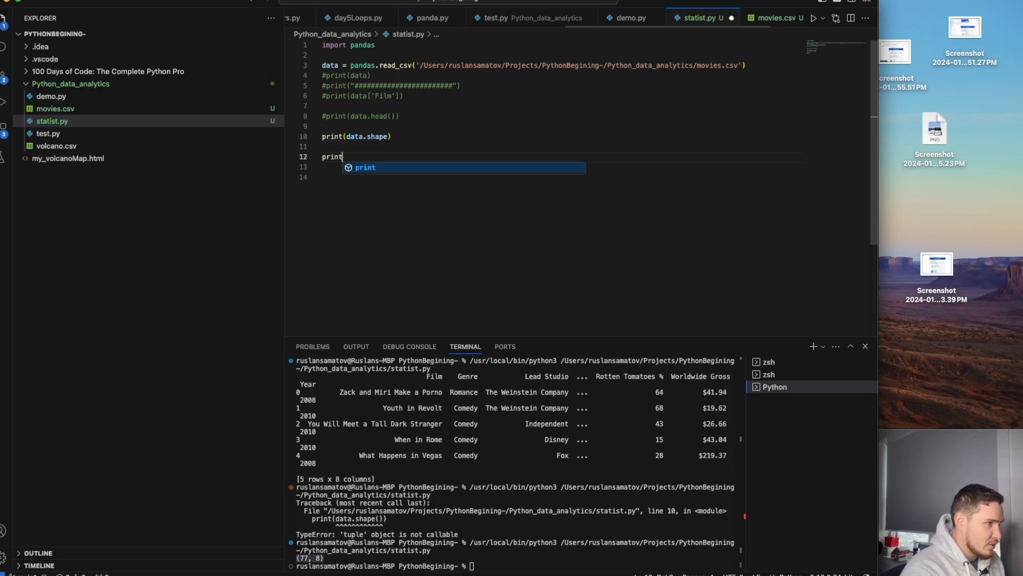
text((data)
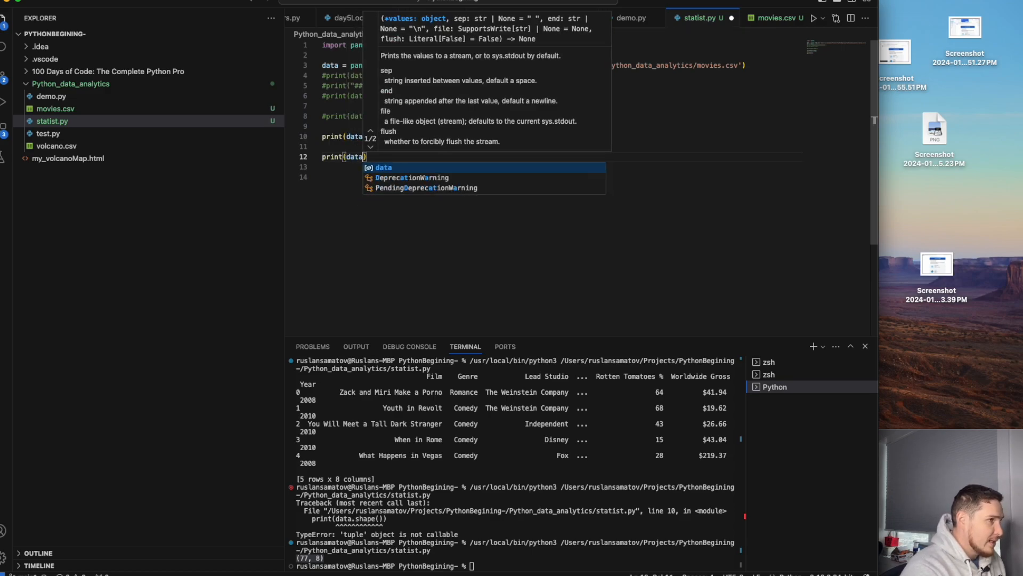
text(.)
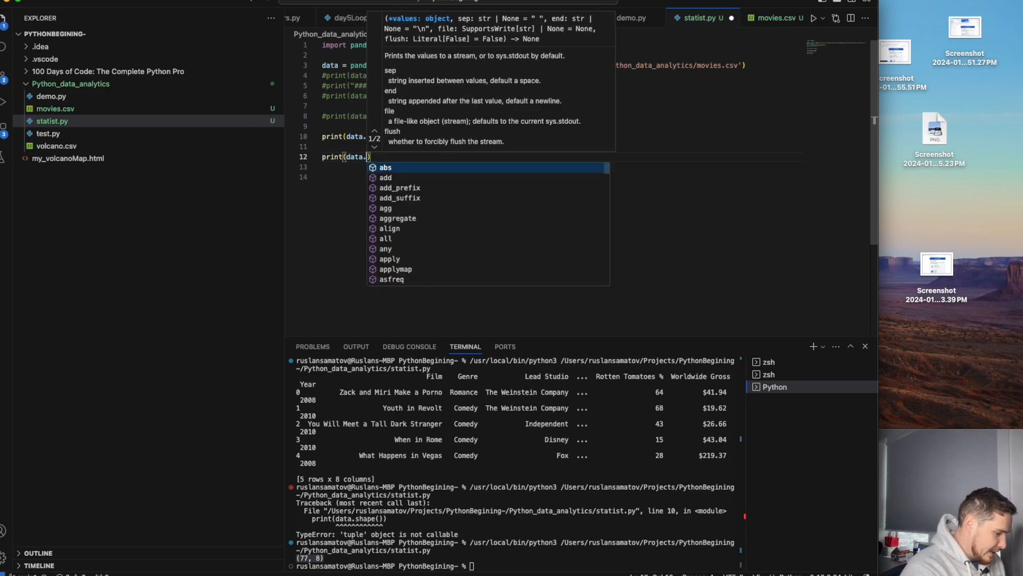
text(hist()
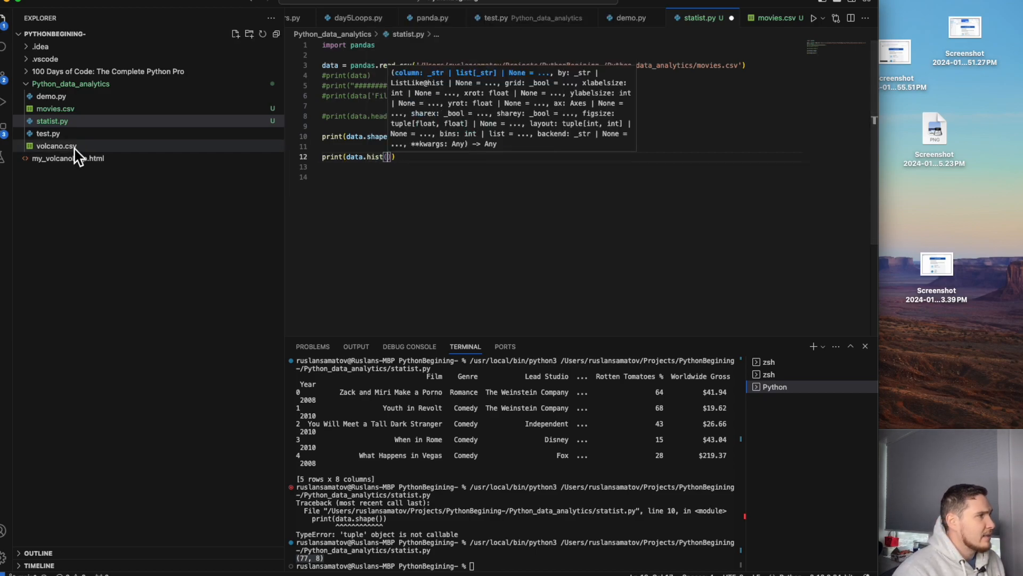
click(54, 109)
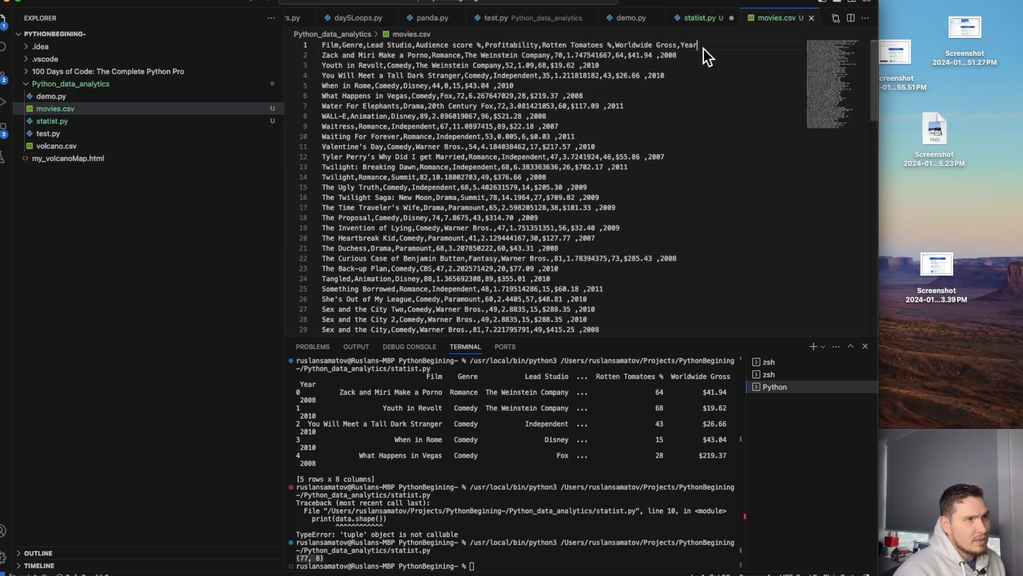
double_click(689, 44)
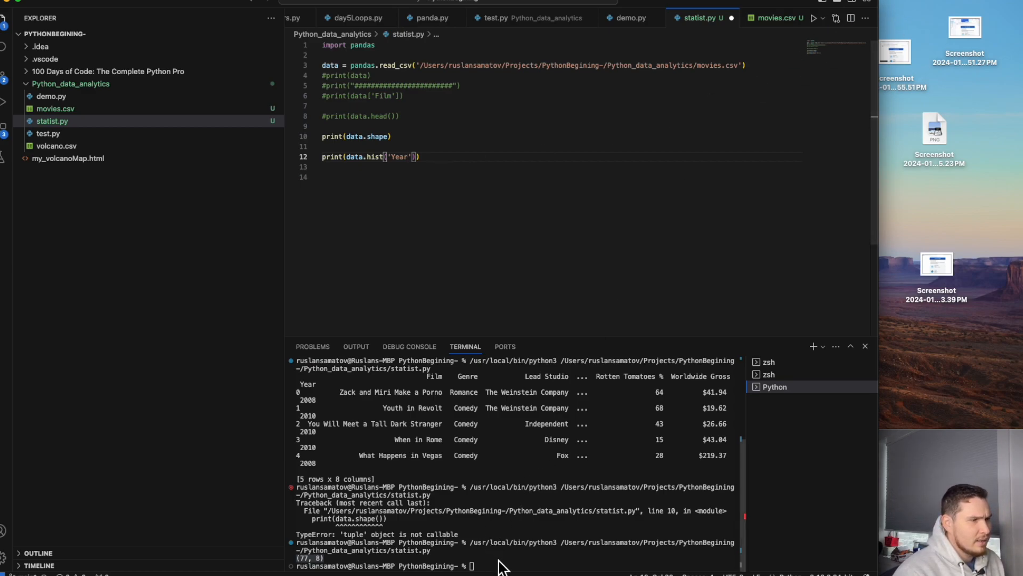
text(clear)
click(559, 136)
text(#)
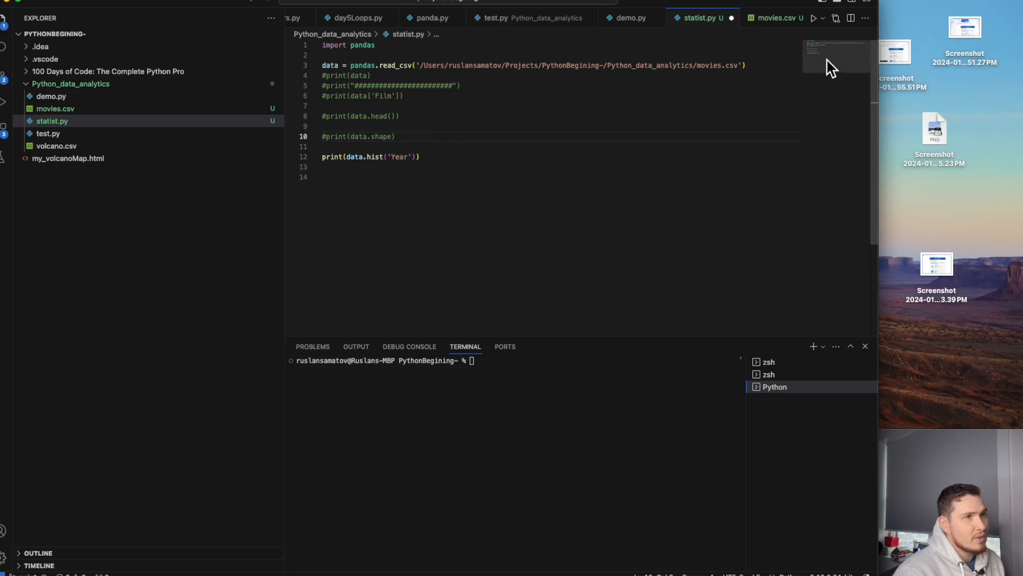
Run statist.py and select 'matplotlib' in the resulting ImportError traceback.
click(814, 18)
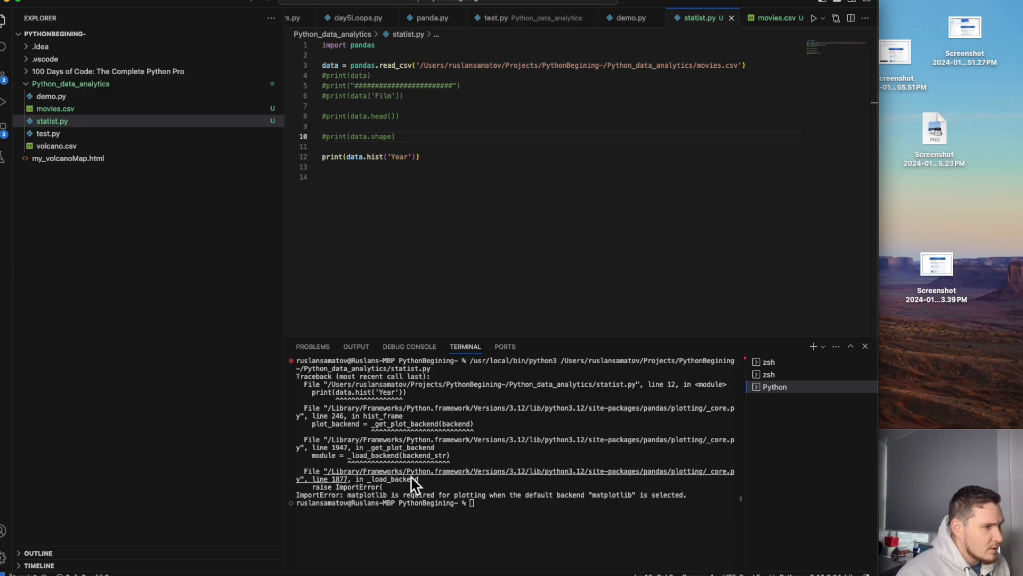
mouse_move(399, 501)
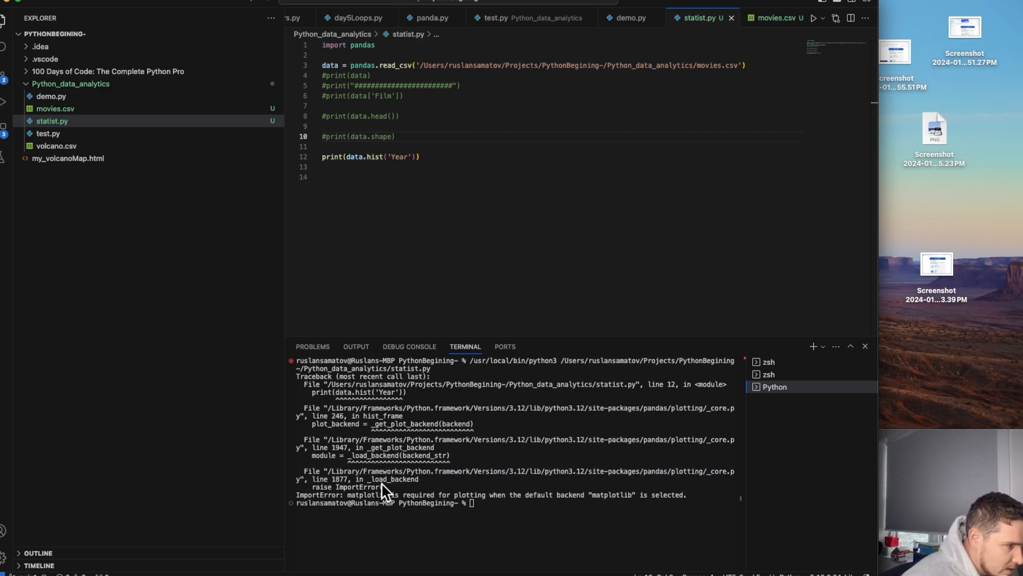
mouse_move(577, 510)
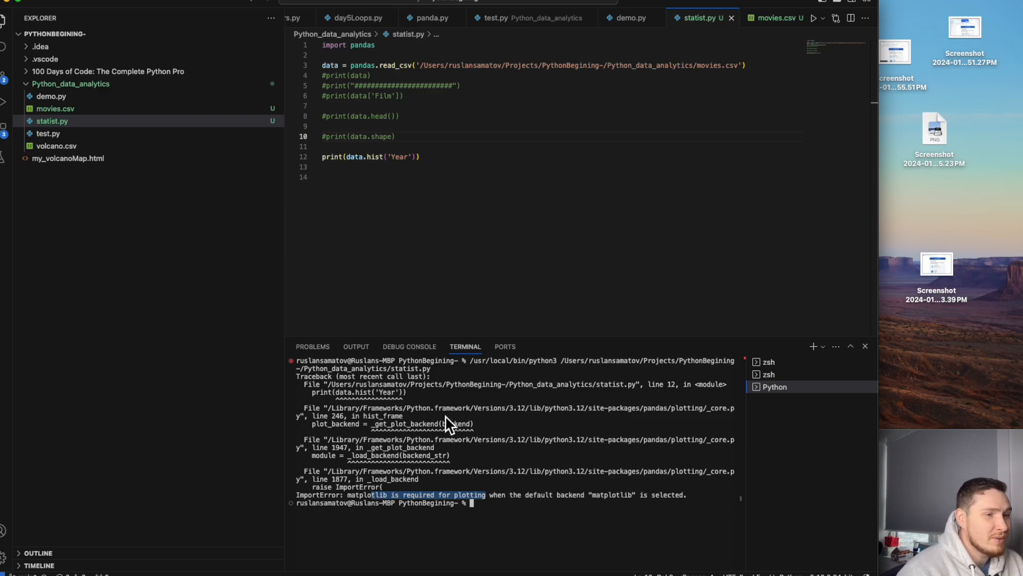
mouse_move(443, 428)
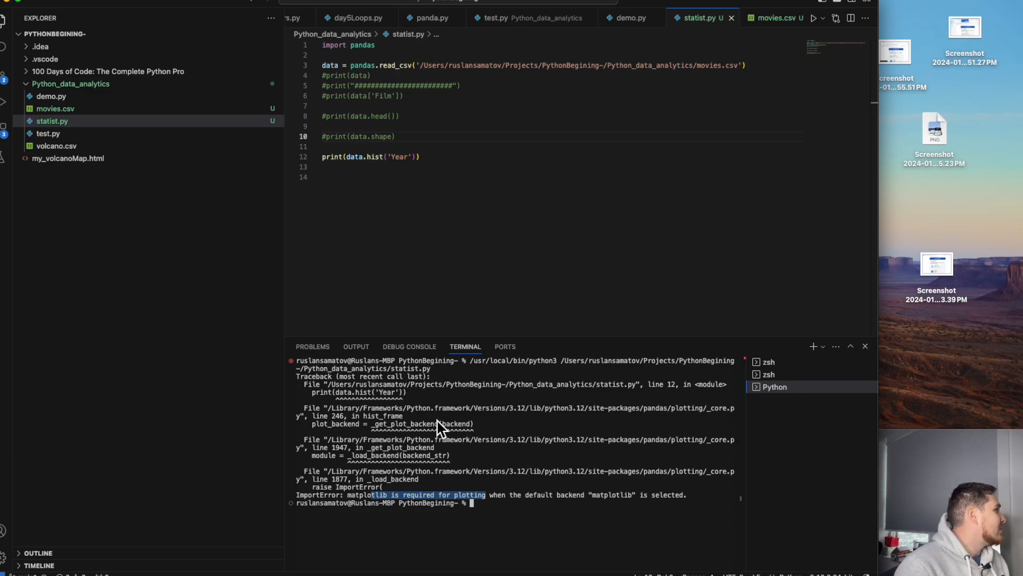
mouse_move(443, 429)
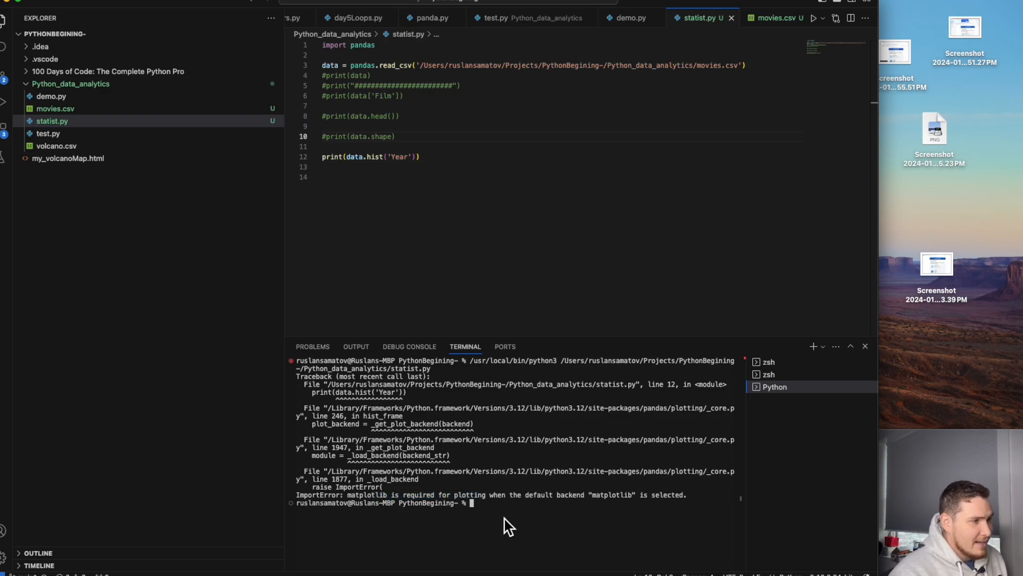
mouse_move(363, 507)
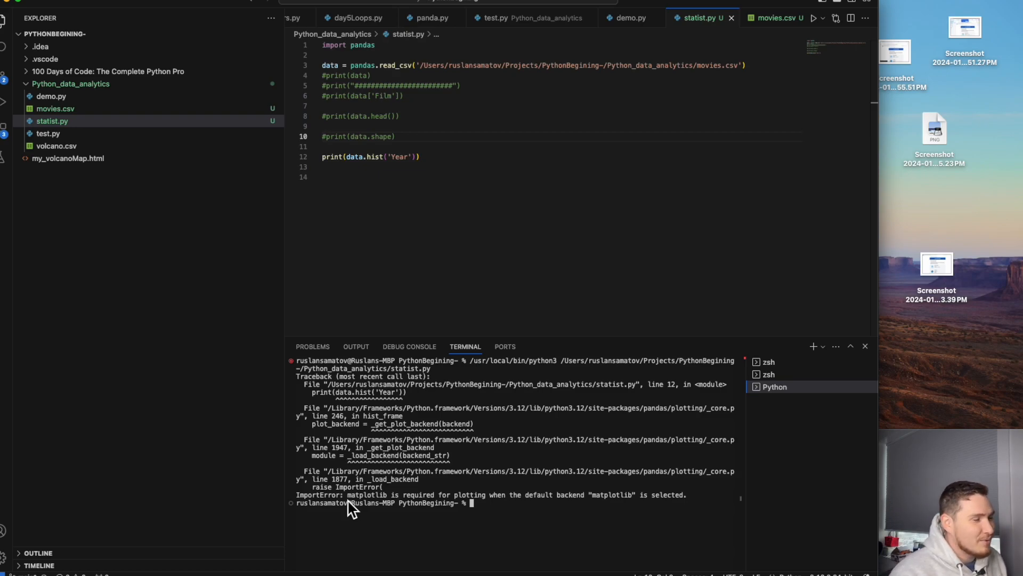
mouse_move(359, 510)
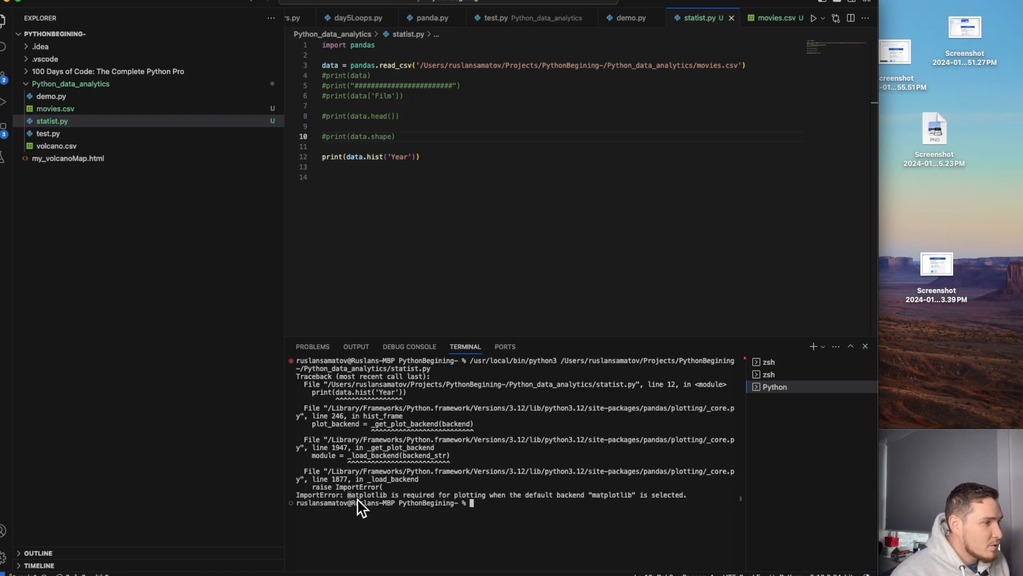
double_click(365, 495)
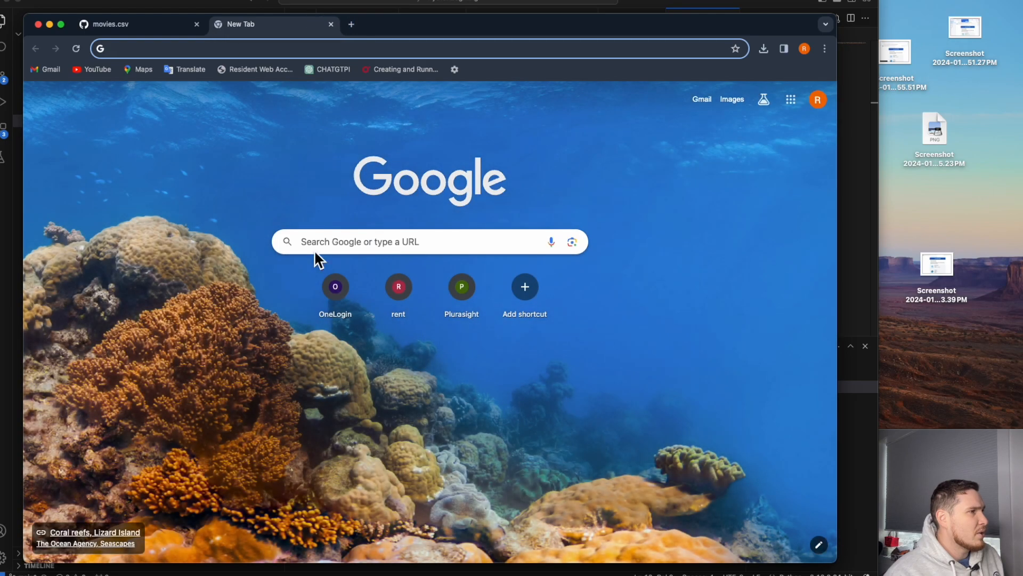
Search Google for 'matplotlib install python'.
text(matplotlib)
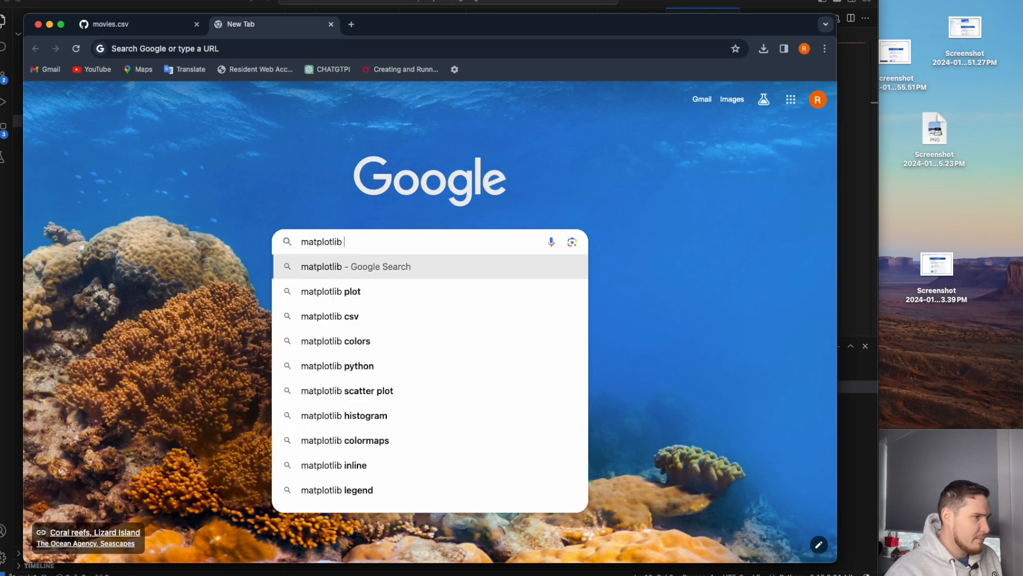
text(install)
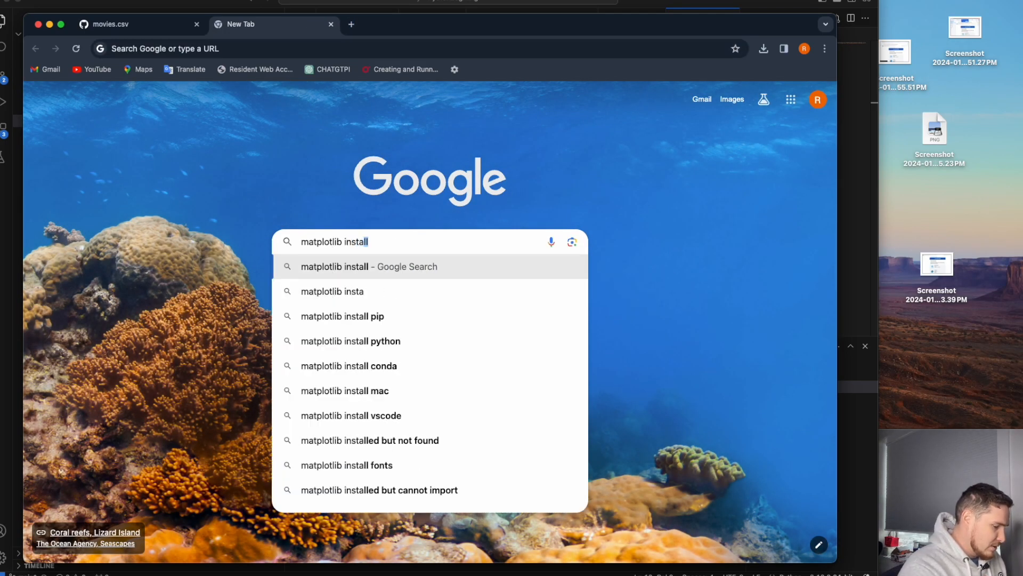
text(python)
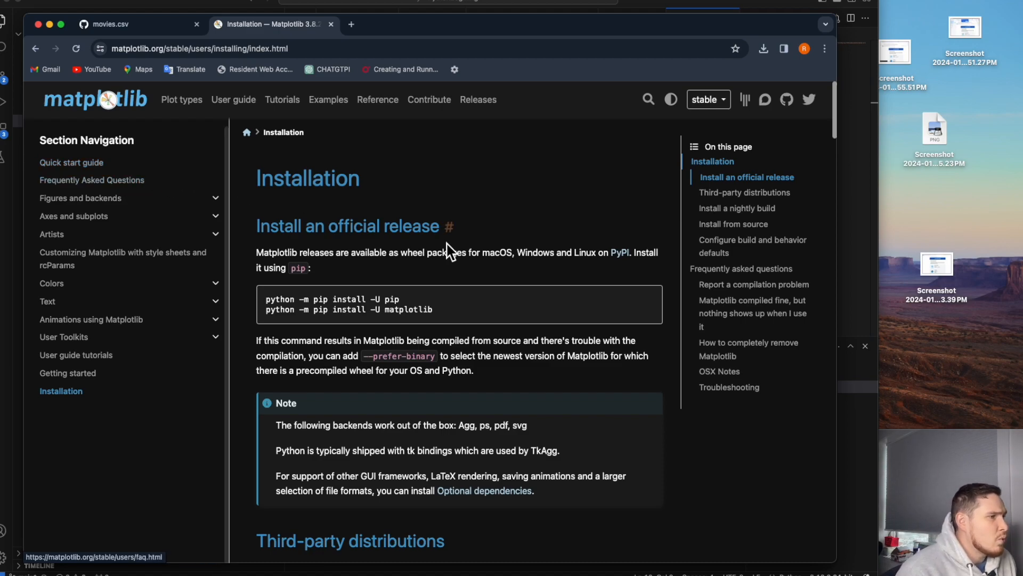
mouse_move(436, 233)
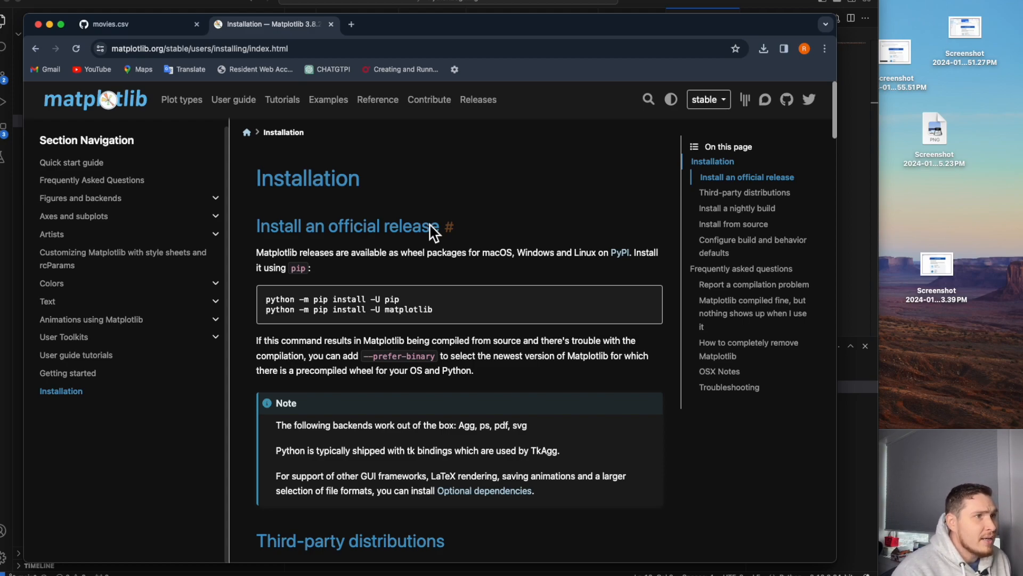
Browse through the Matplotlib Quick start guide.
scroll(down, 3)
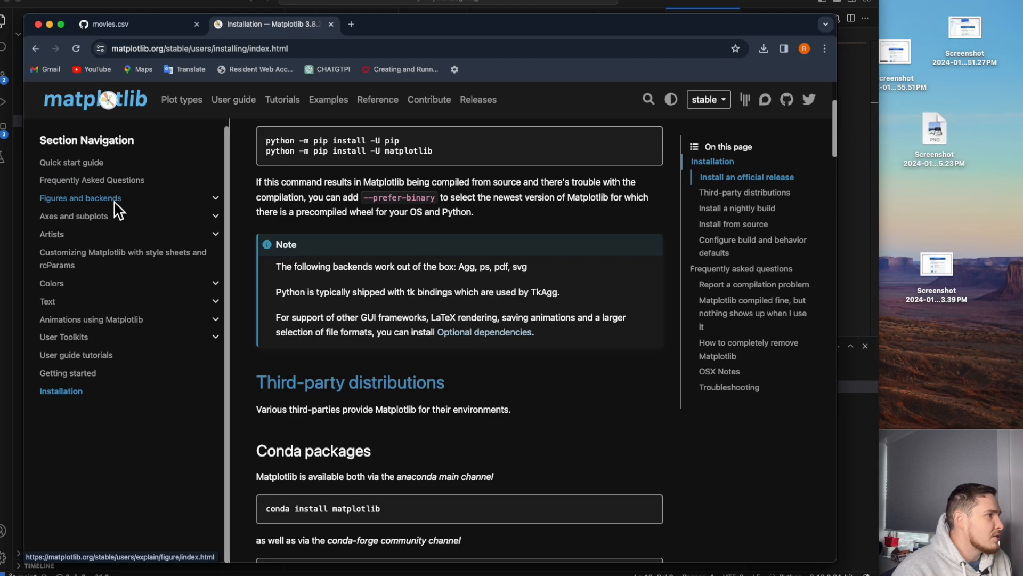
mouse_move(69, 373)
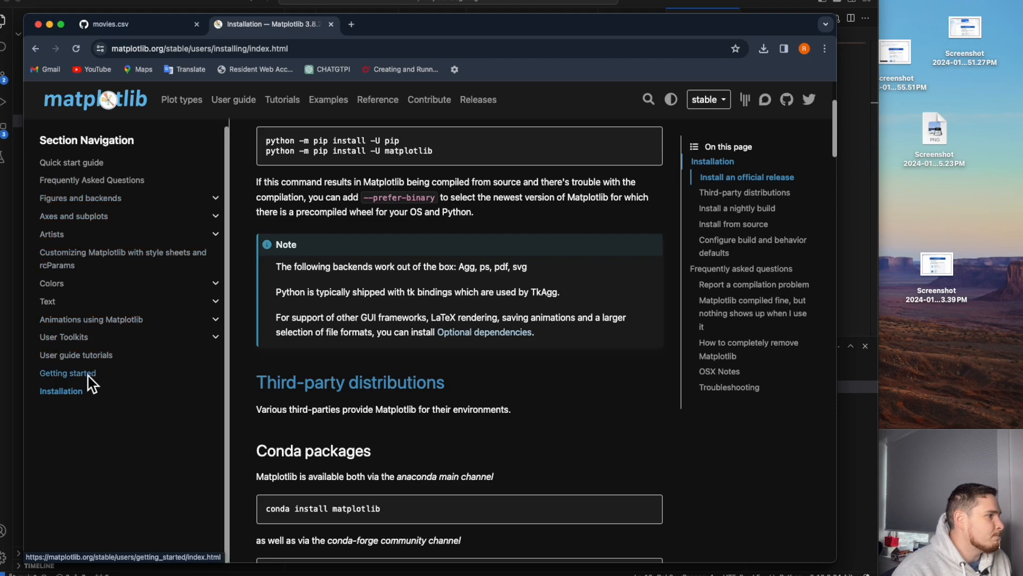
click(72, 162)
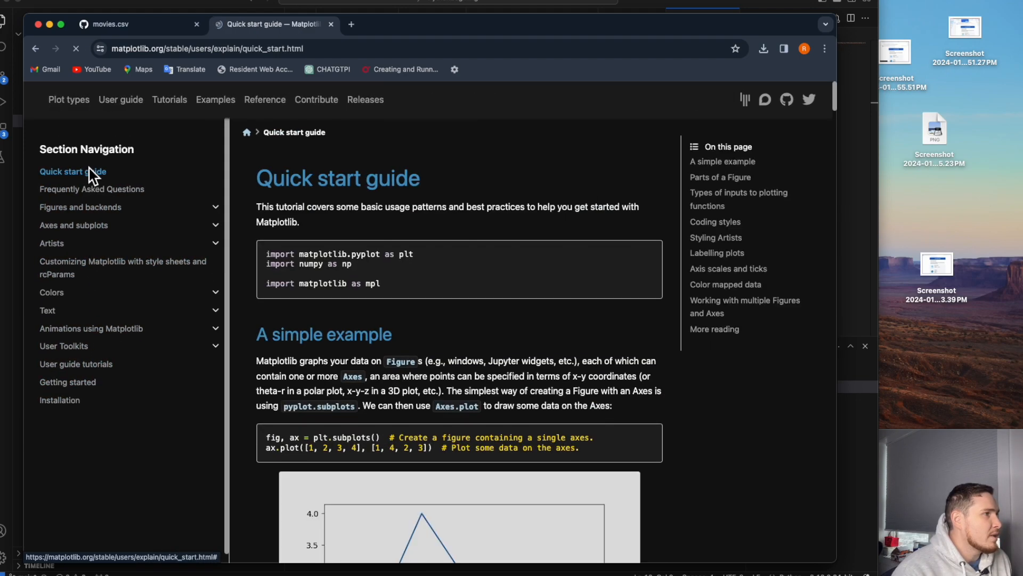
scroll(down, 3)
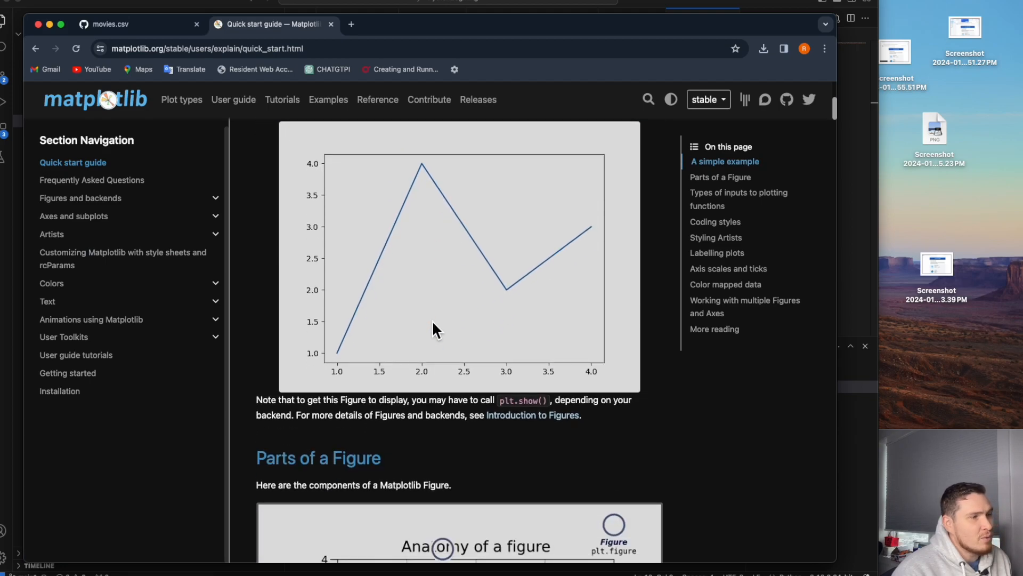
scroll(down, 3)
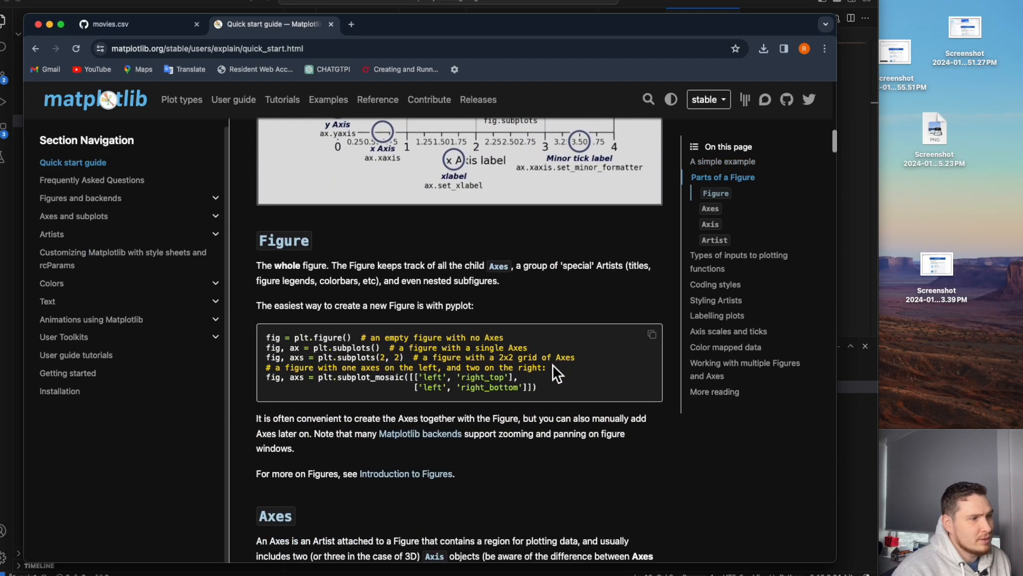
scroll(down, 3)
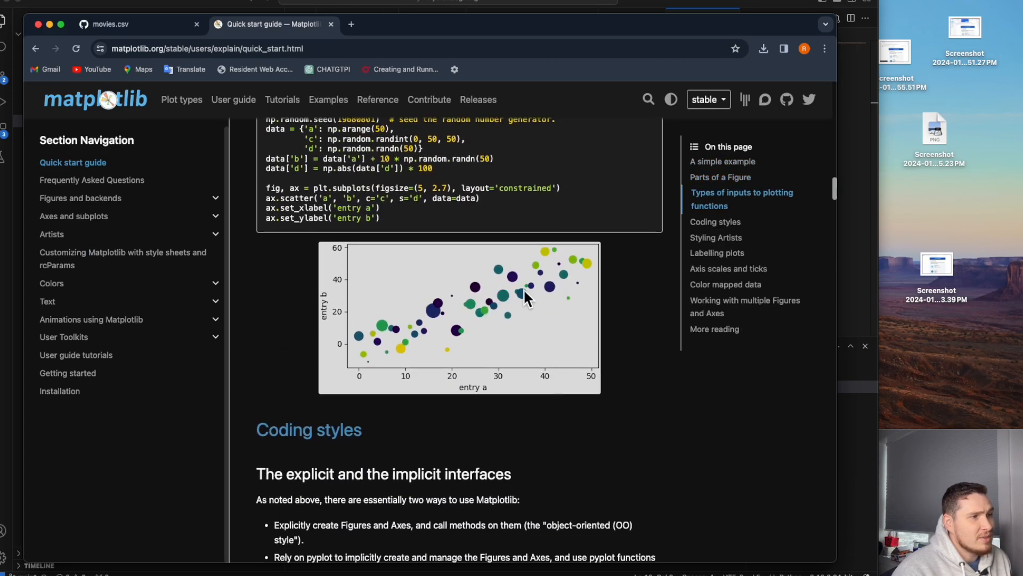
scroll(down, 3)
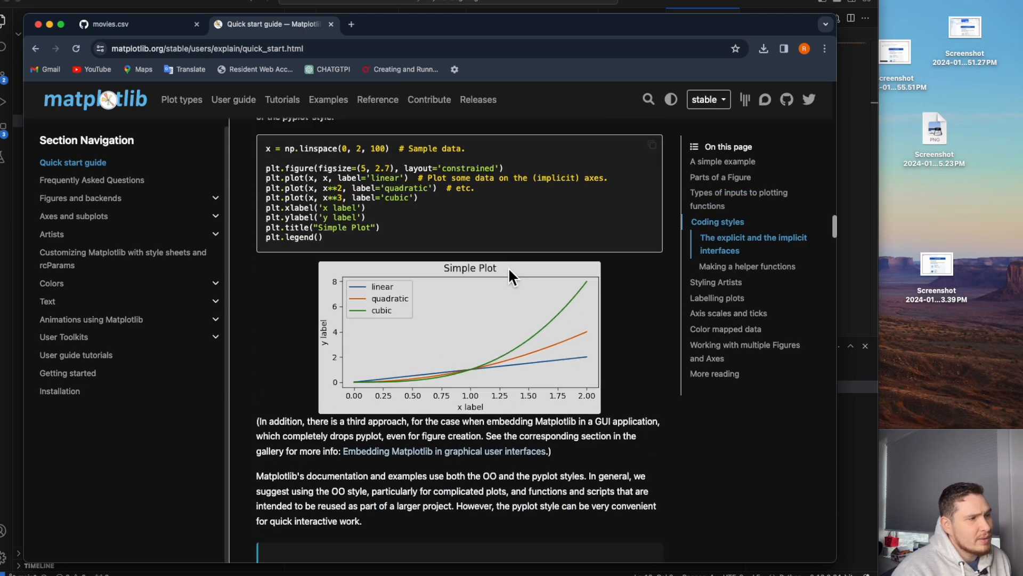
scroll(down, 3)
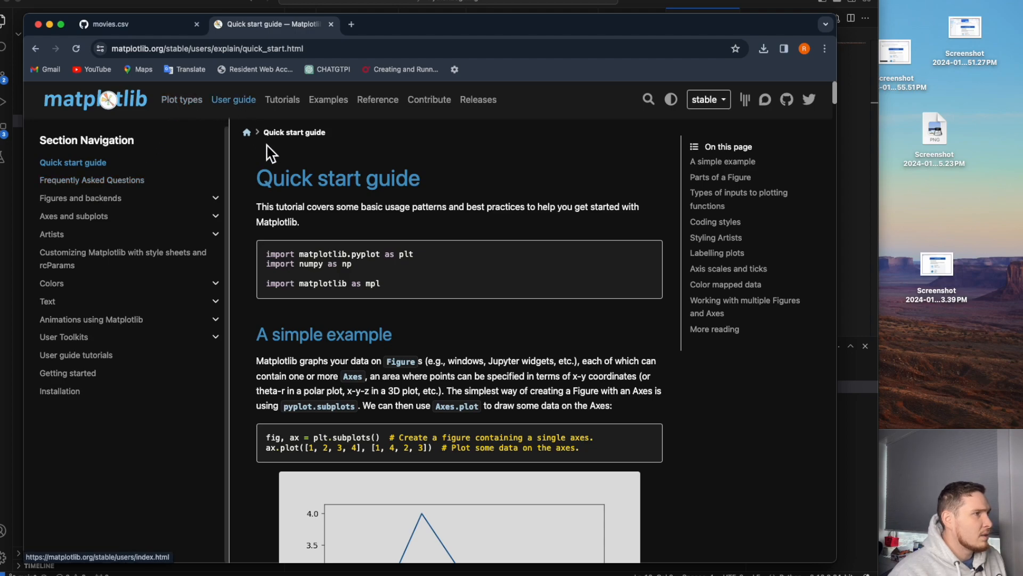
scroll(down, 3)
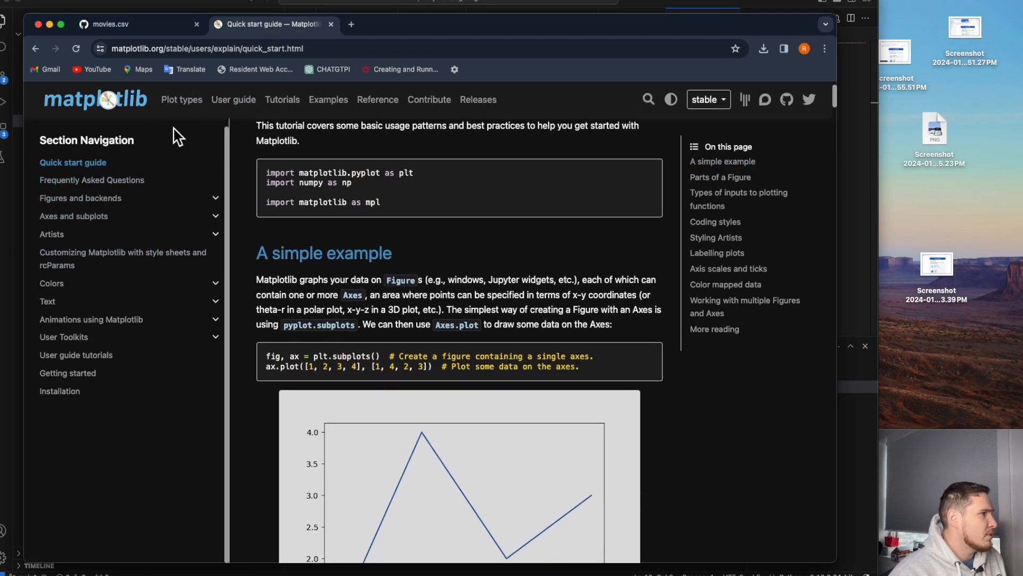
Visit the Plot types gallery, then return to the docs home page with pip install matplotlib.
click(181, 99)
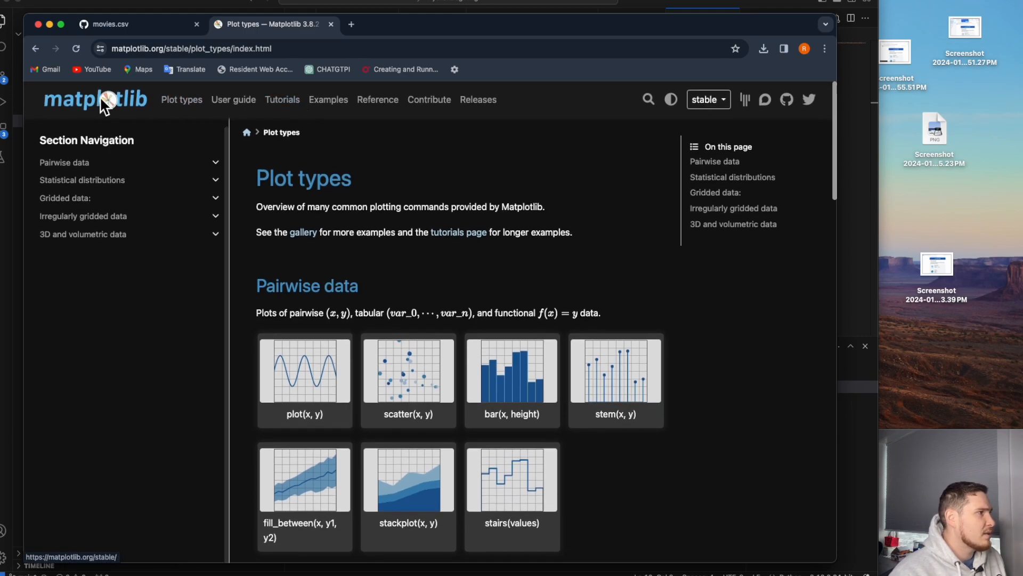
click(95, 99)
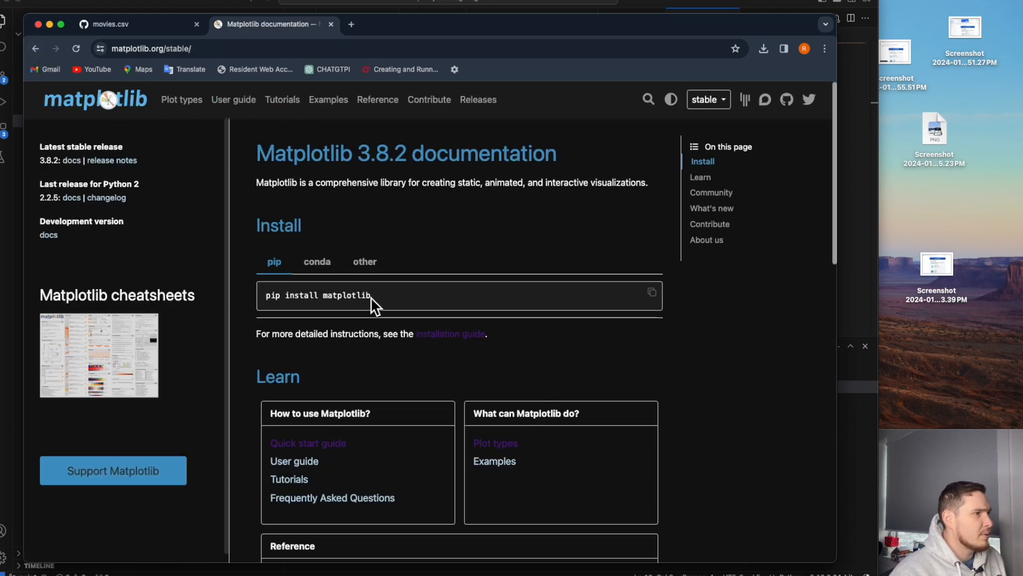
Install matplotlib with 'pip install matplotlib' in the integrated terminal.
click(651, 292)
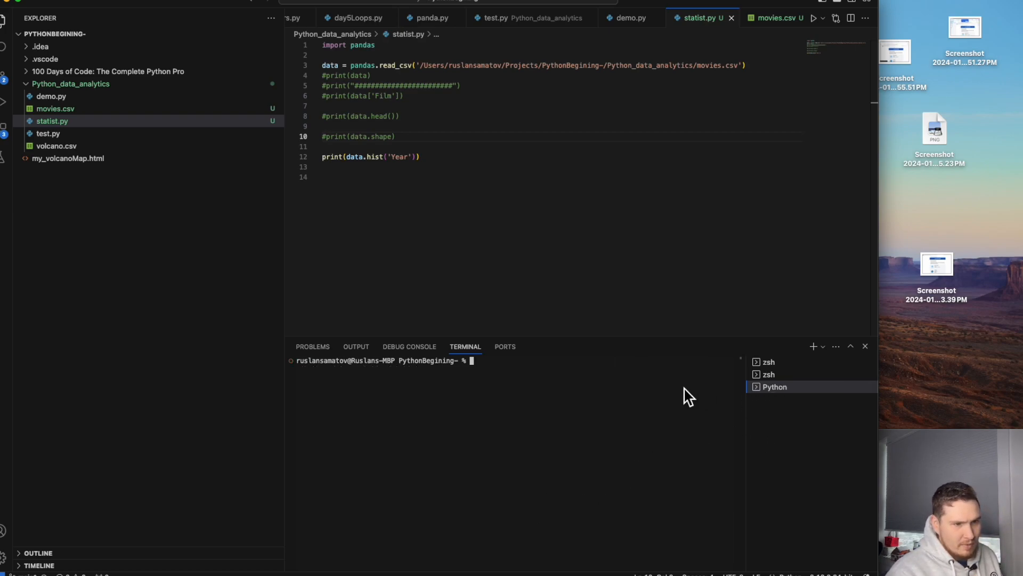
text(pip install matplotlib)
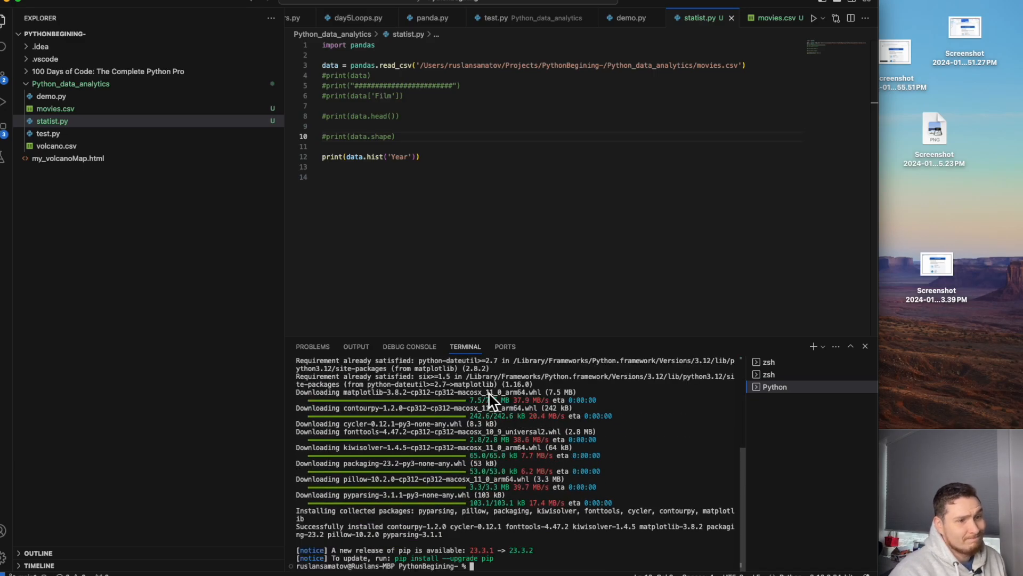
mouse_move(502, 571)
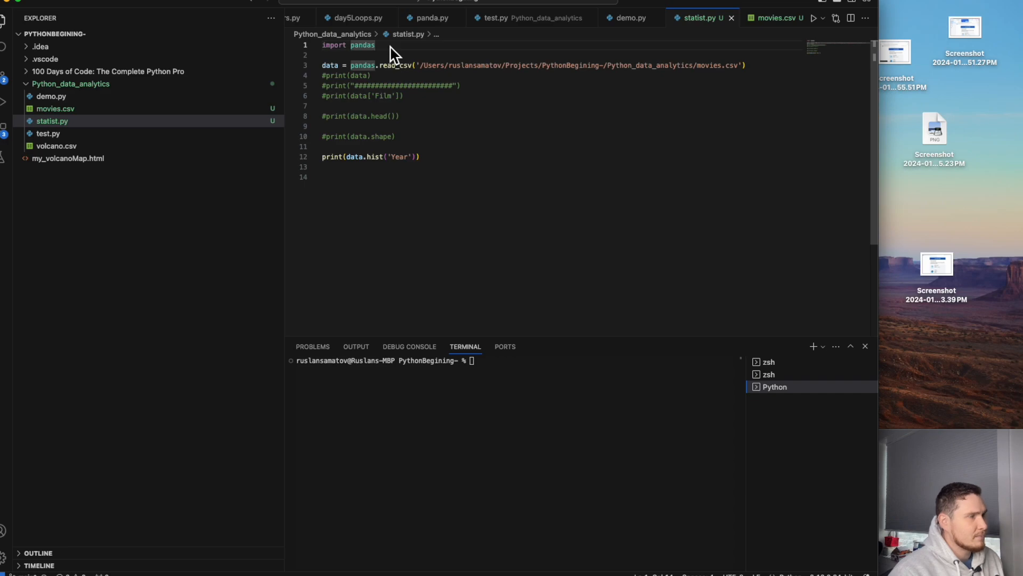
Begin a second import line below import pandas in statist.py.
text(in)
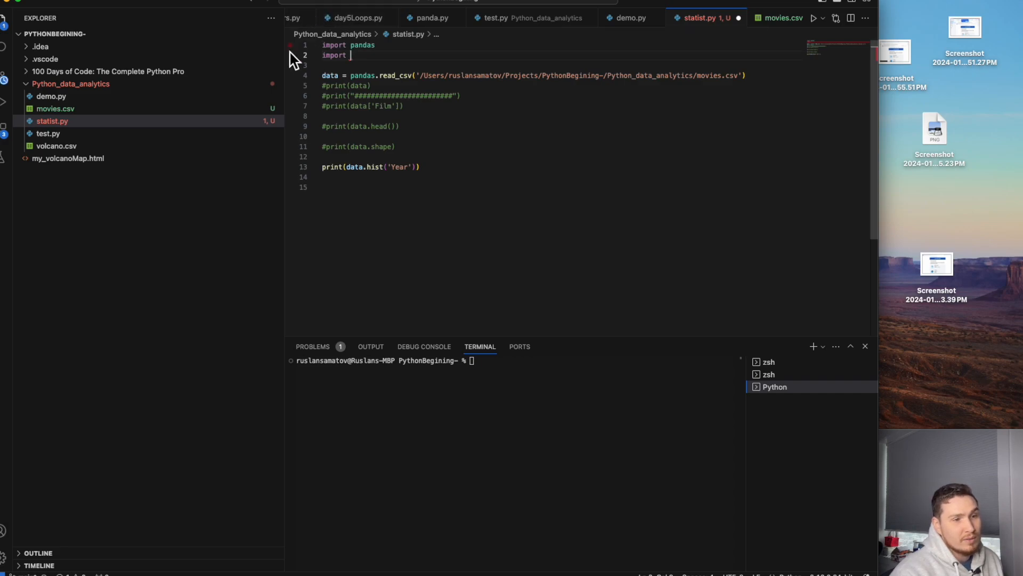
mouse_move(425, 99)
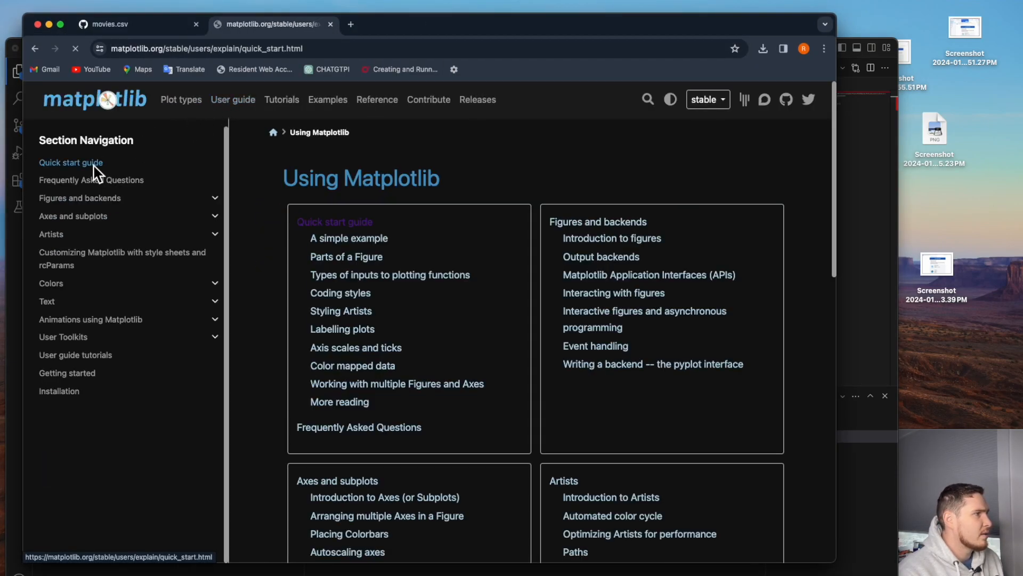
Consult the Quick start guide in the Matplotlib documentation.
click(71, 162)
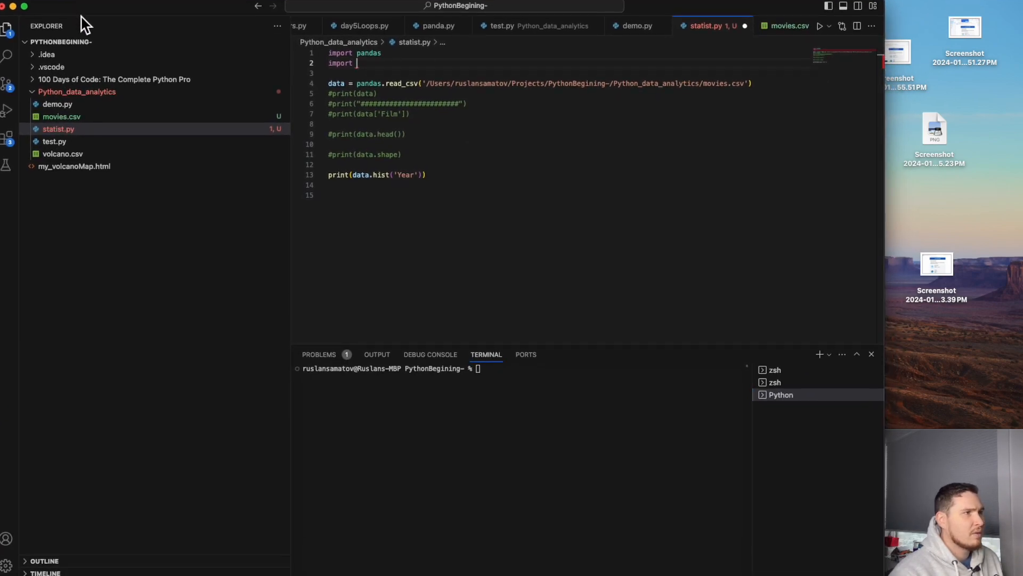
Complete line 2 as 'import matplotlib.pyplot as plt'.
double_click(340, 63)
text( matplotlib.pyplot as plt)
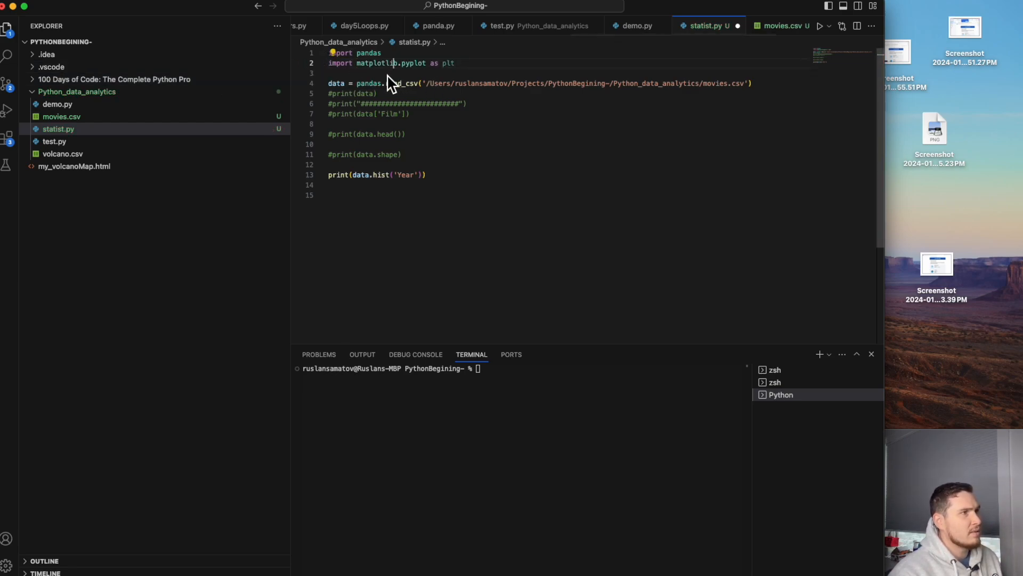
double_click(377, 63)
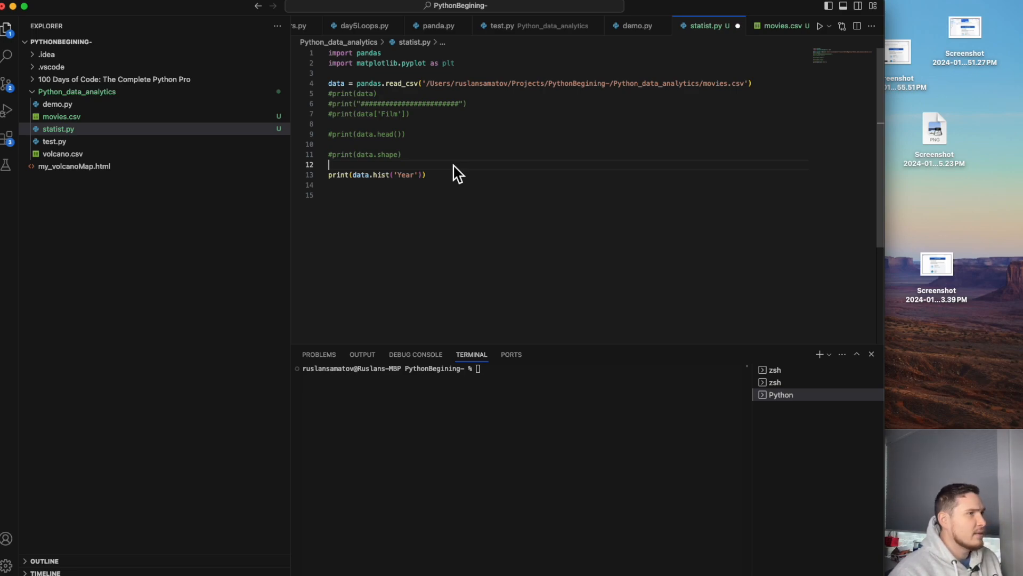
mouse_move(476, 176)
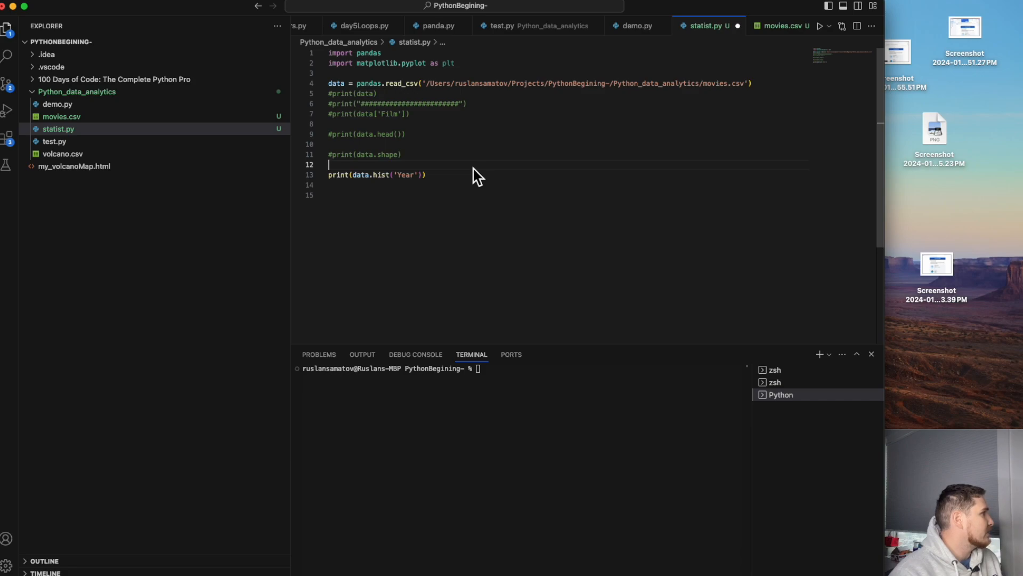
mouse_move(824, 47)
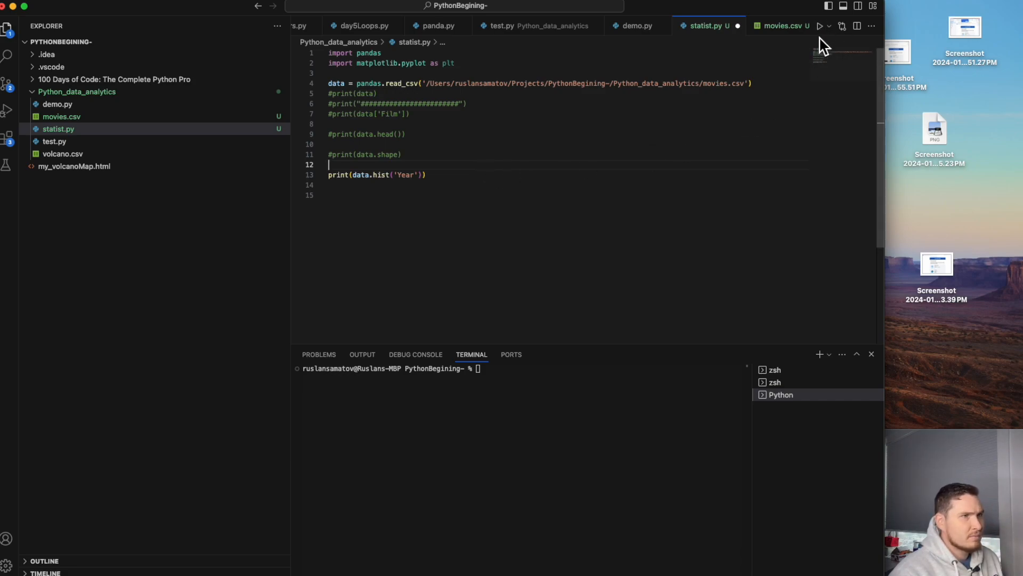
Run statist.py with the new import, then add a plt.show() line after the print line.
click(819, 26)
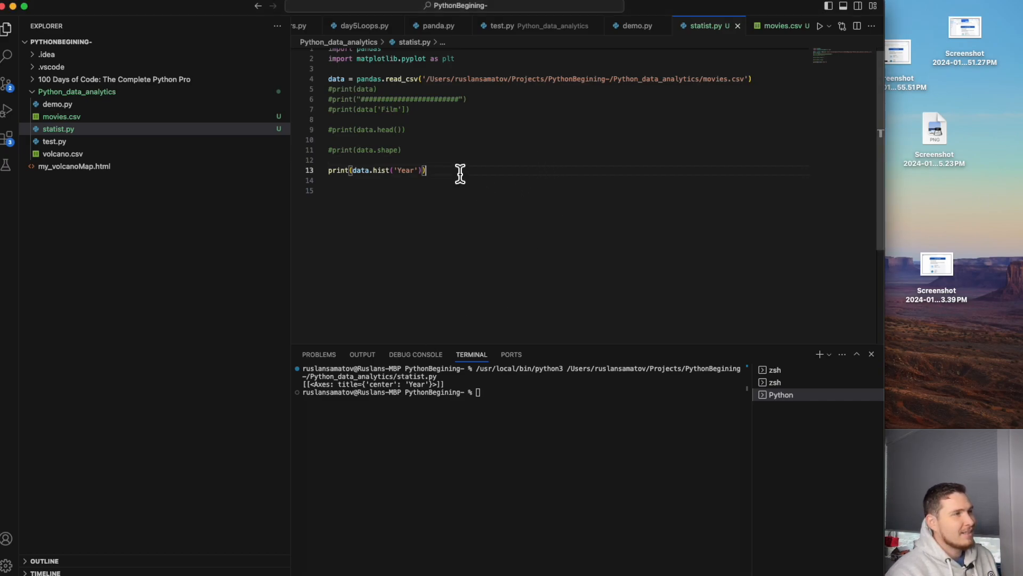
key(enter)
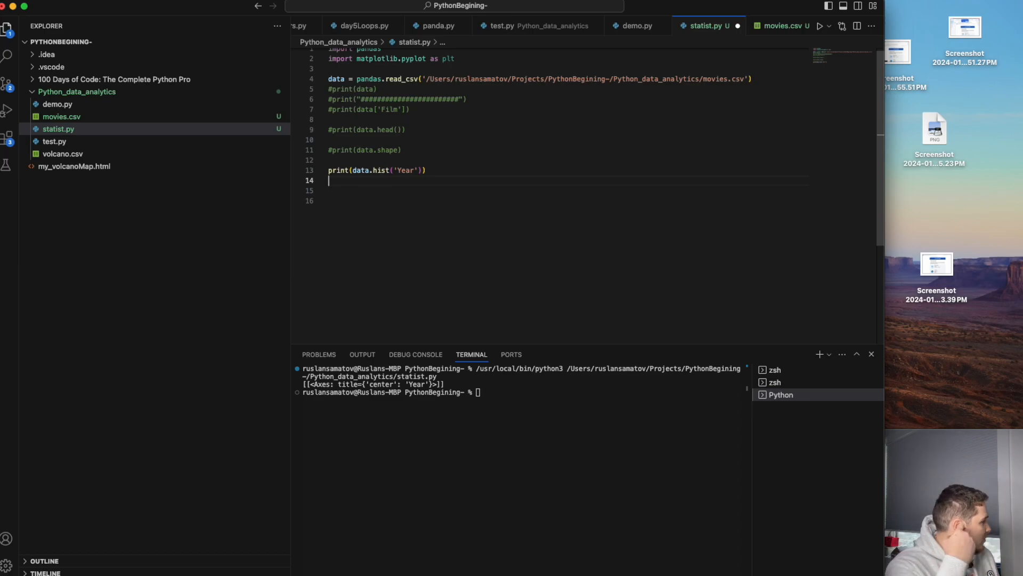
text(plt.)
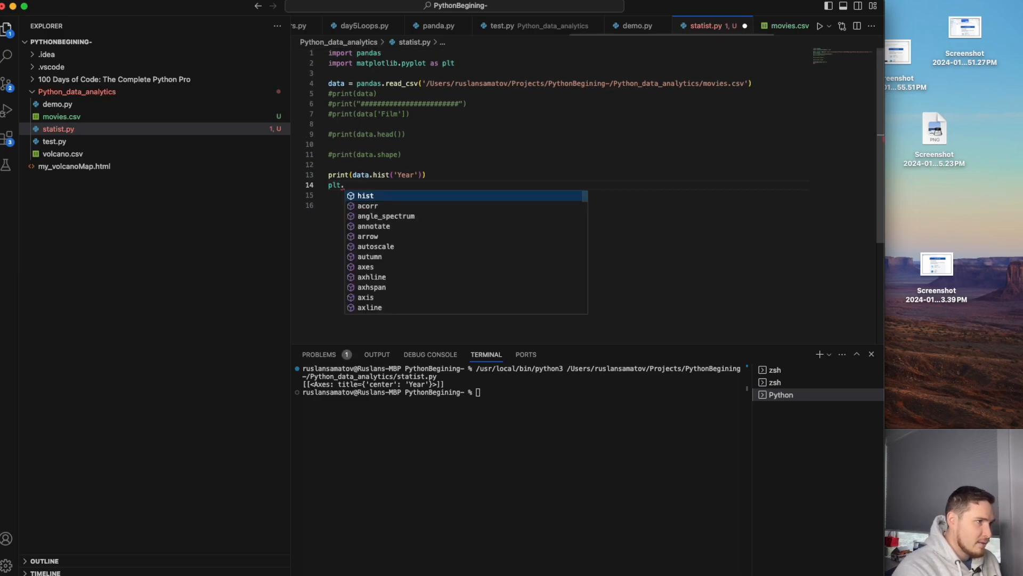
text(s)
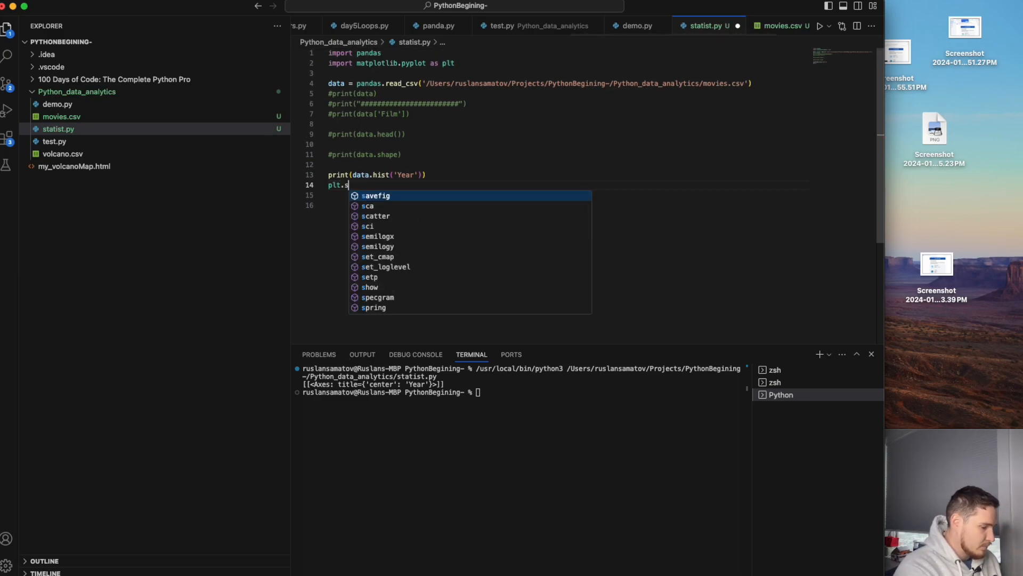
text(how()
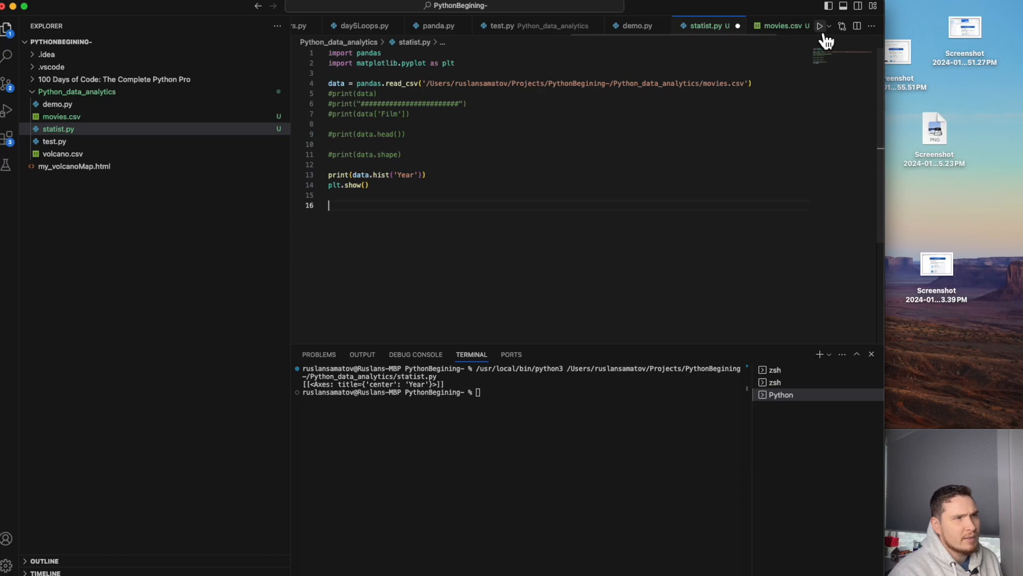
Run statist.py to show the Year histogram, reset its subplot spacing, and close Figure 1.
click(820, 26)
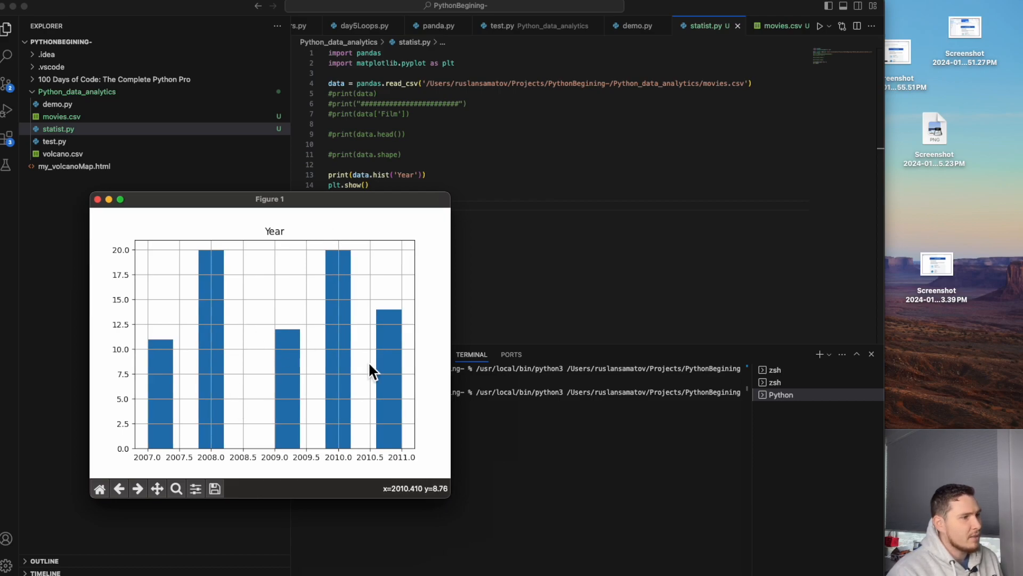
mouse_move(234, 436)
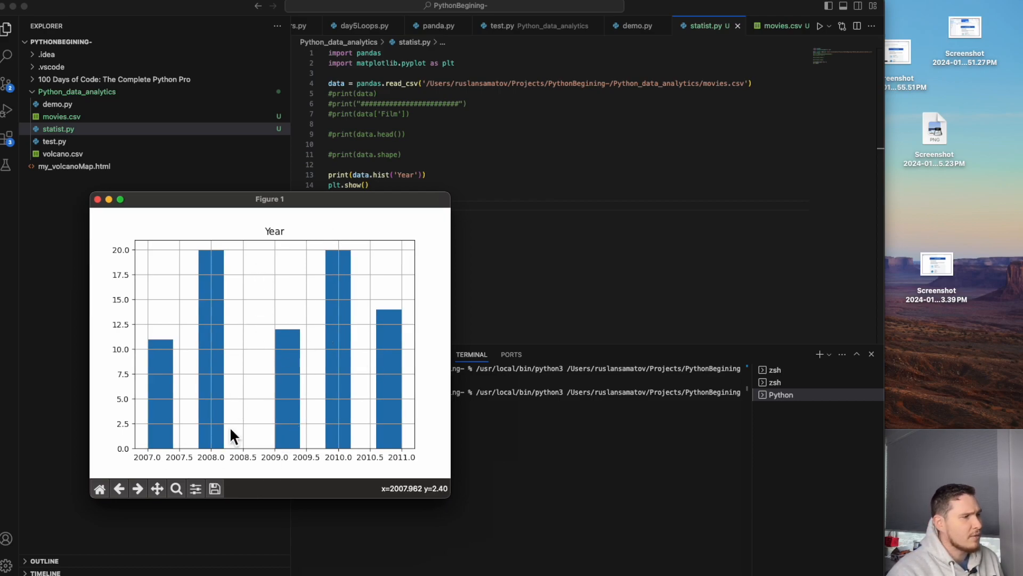
mouse_move(218, 295)
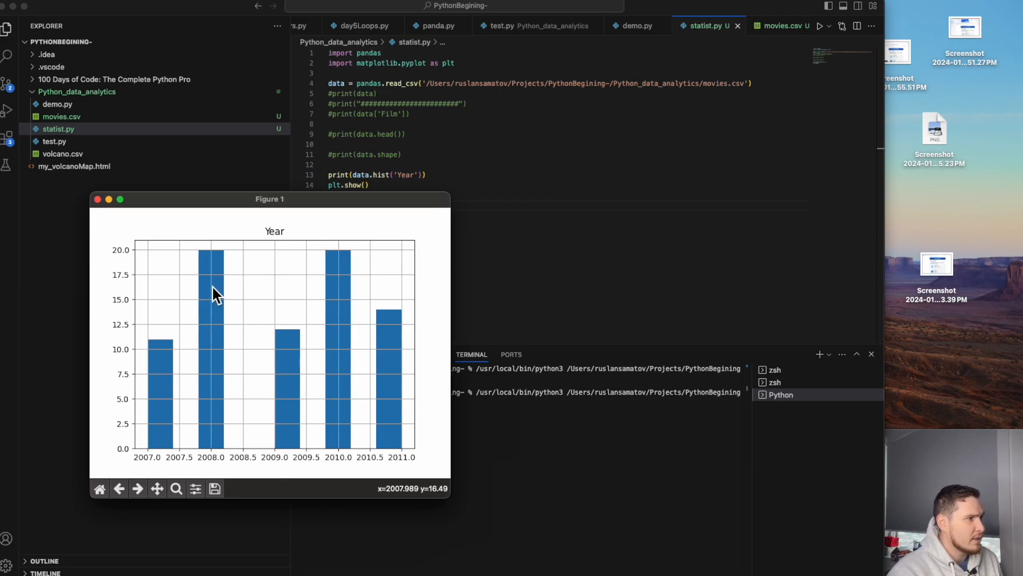
mouse_move(212, 506)
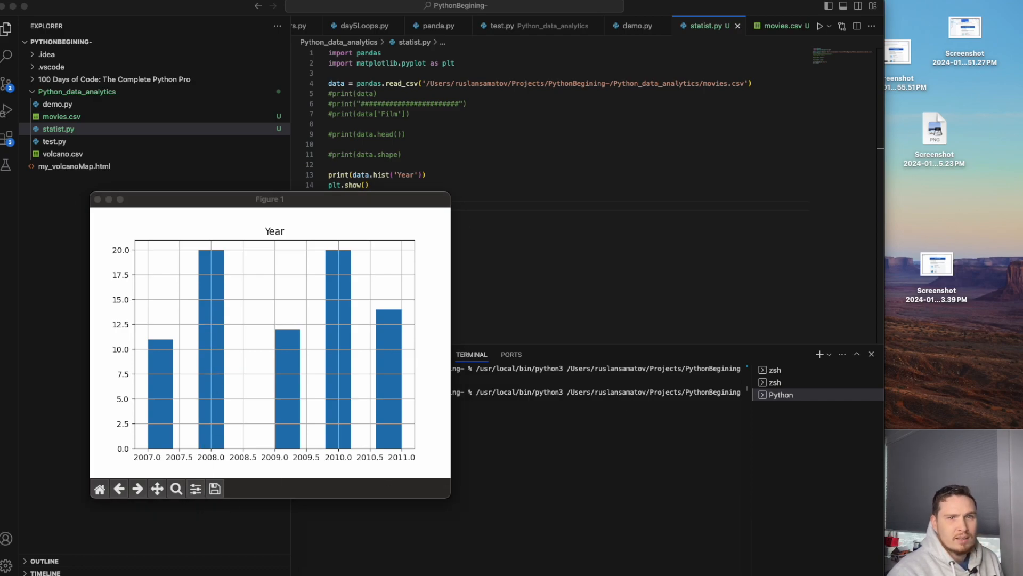
click(195, 489)
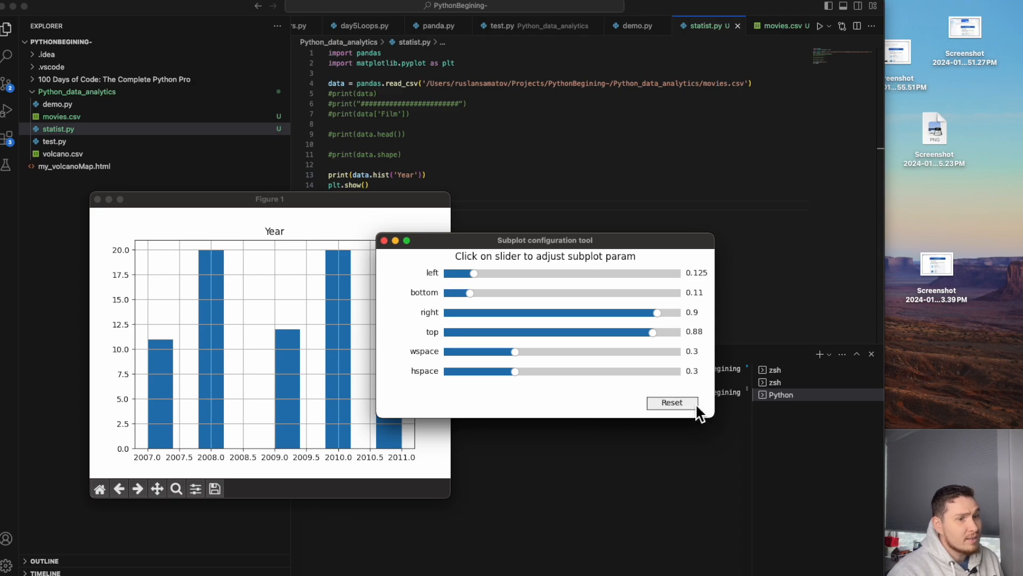
click(385, 240)
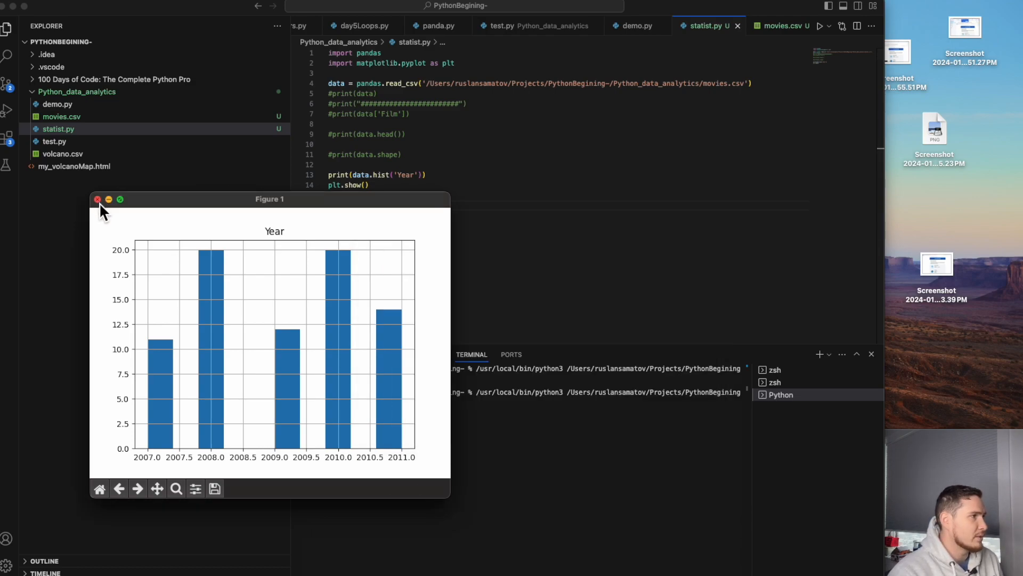
click(97, 200)
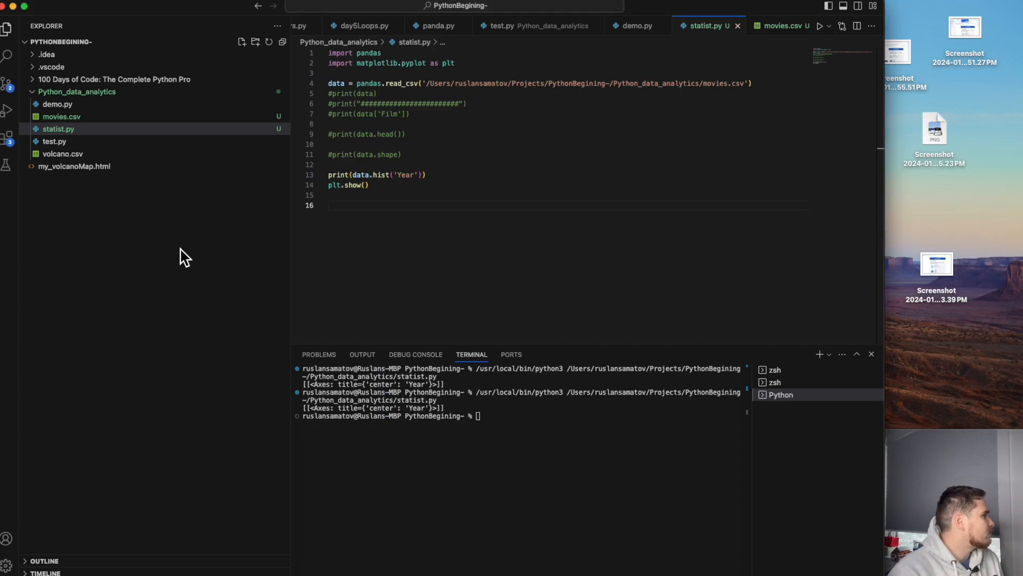
mouse_move(406, 249)
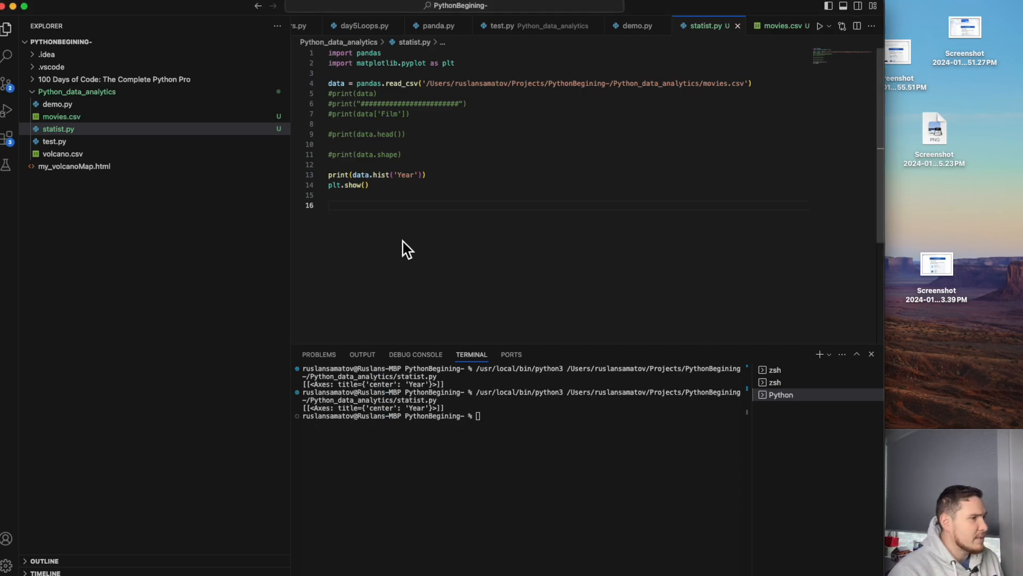